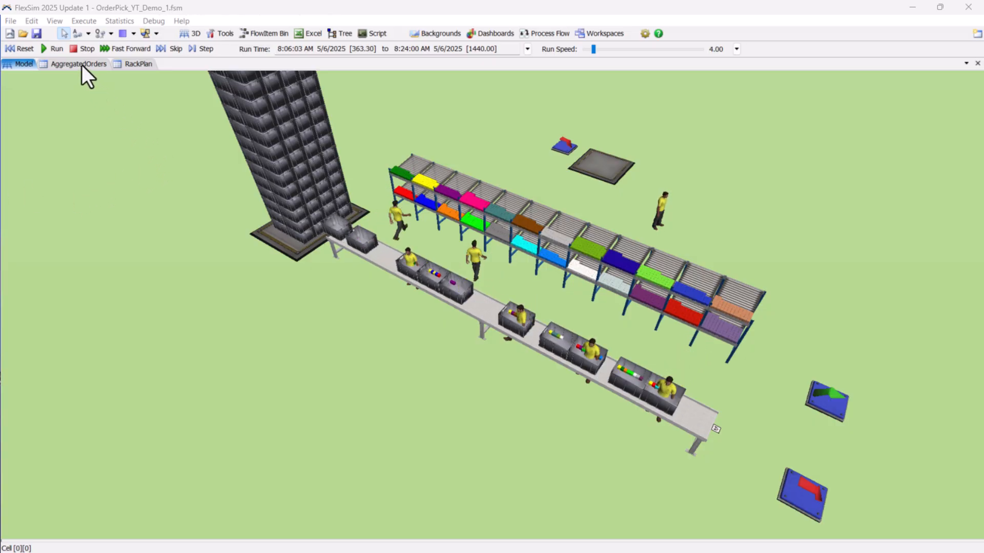
Review the demo's AggregatedOrders table, then start a new model via File > New Model
left_click(78, 63)
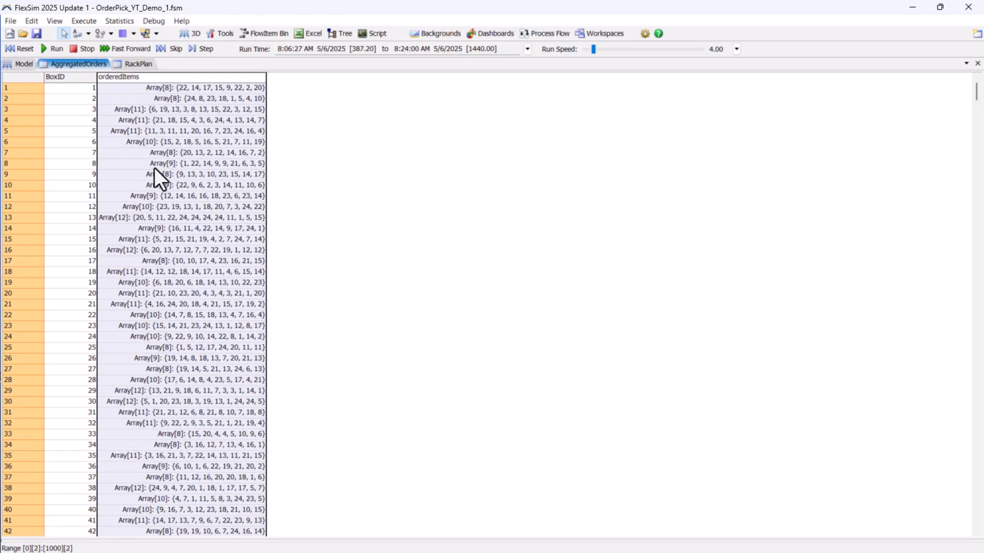
scroll("down", 3)
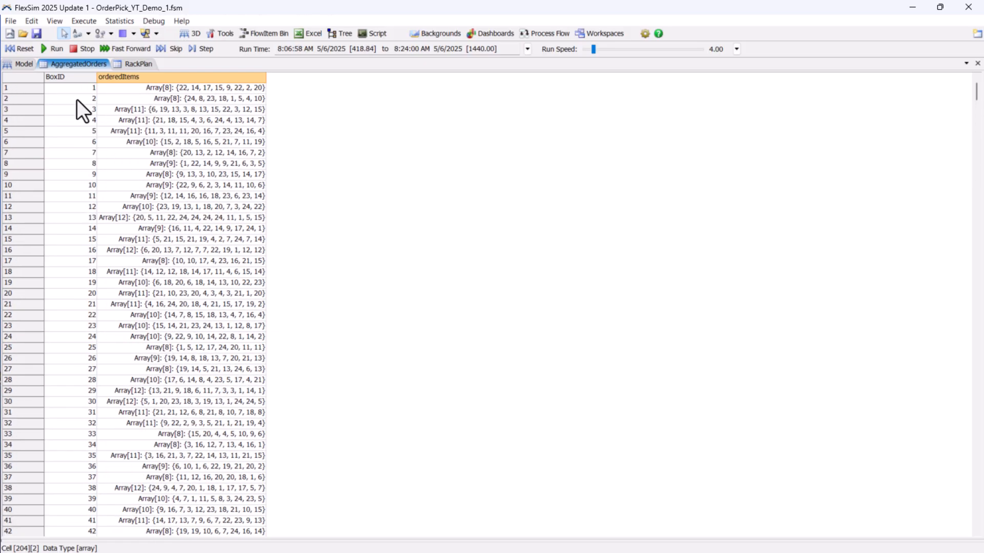
left_click(24, 64)
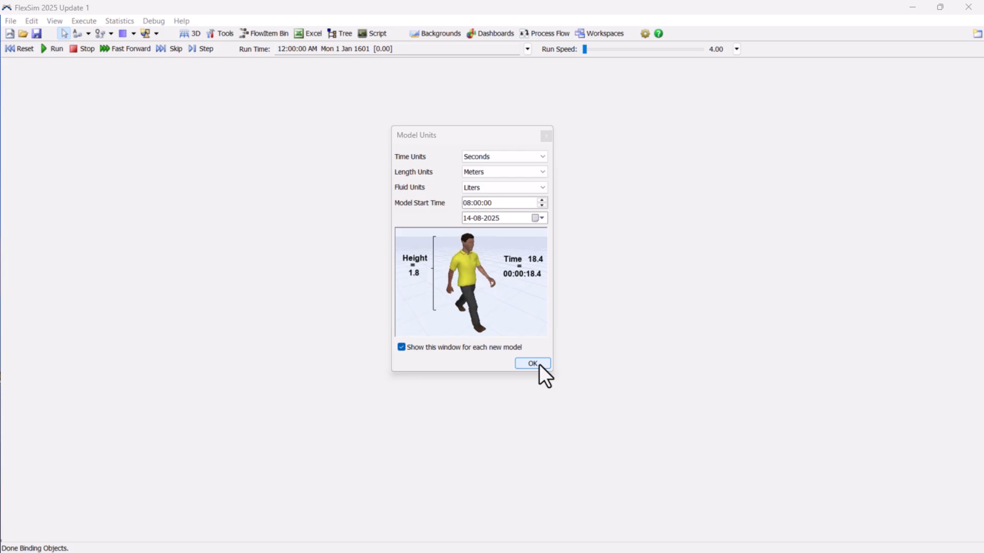
Accept default units and add a global table AggregatedOrders sized 1000 rows by 2 columns
left_click(532, 362)
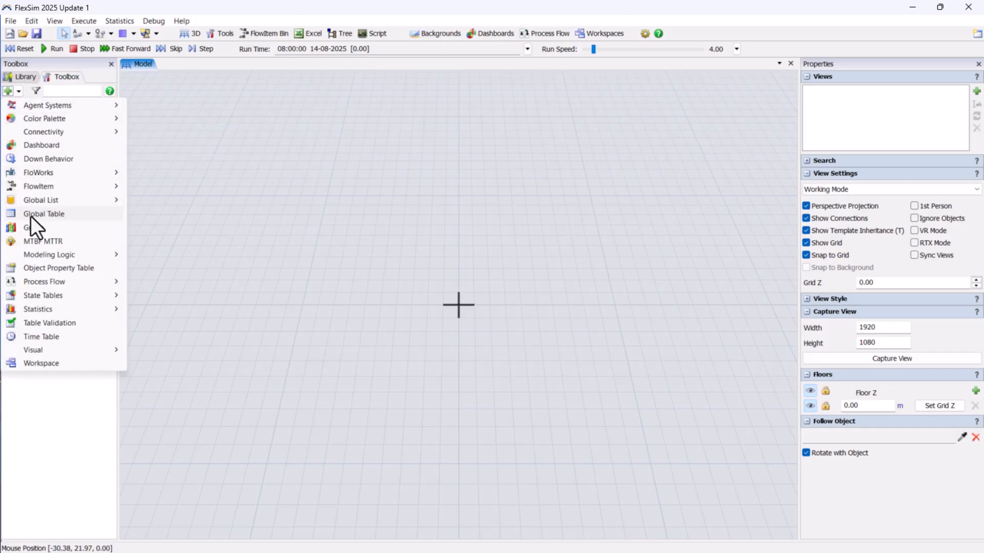
left_click(44, 214)
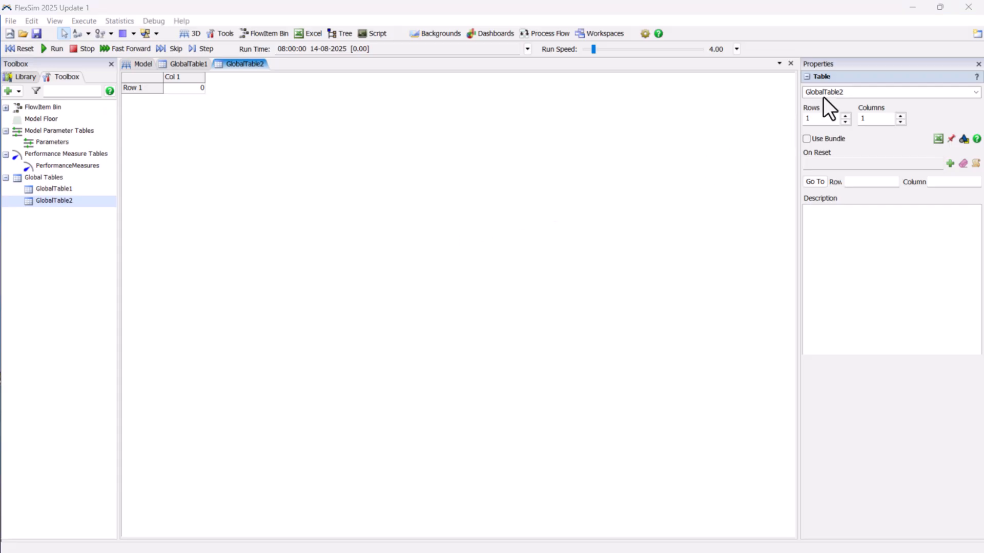
type("AggregatedOrders")
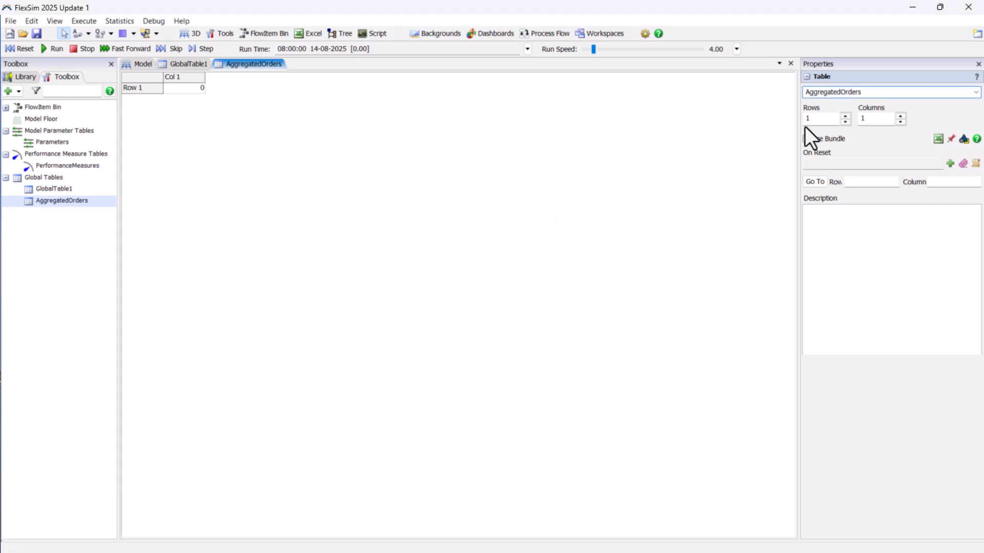
type("1000")
type("2")
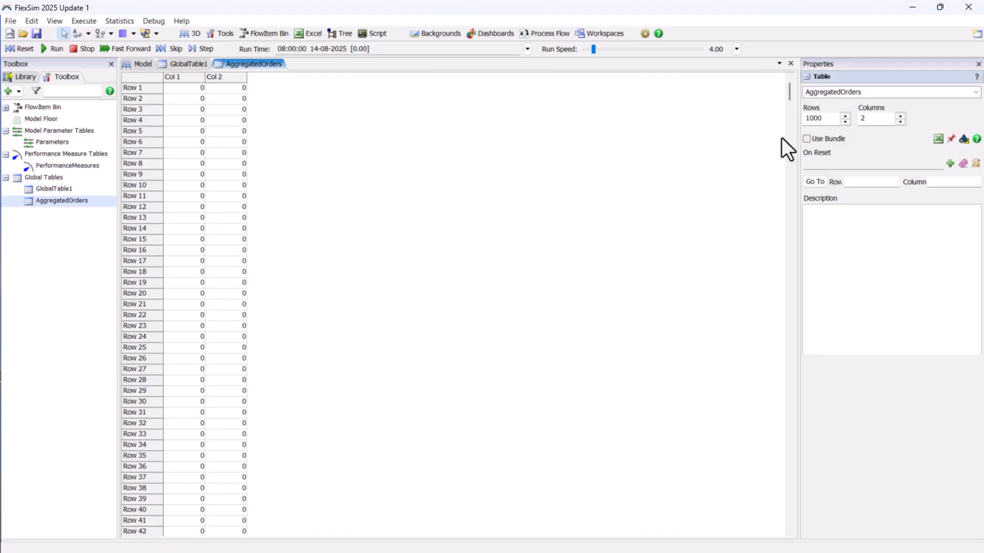
left_click(174, 77)
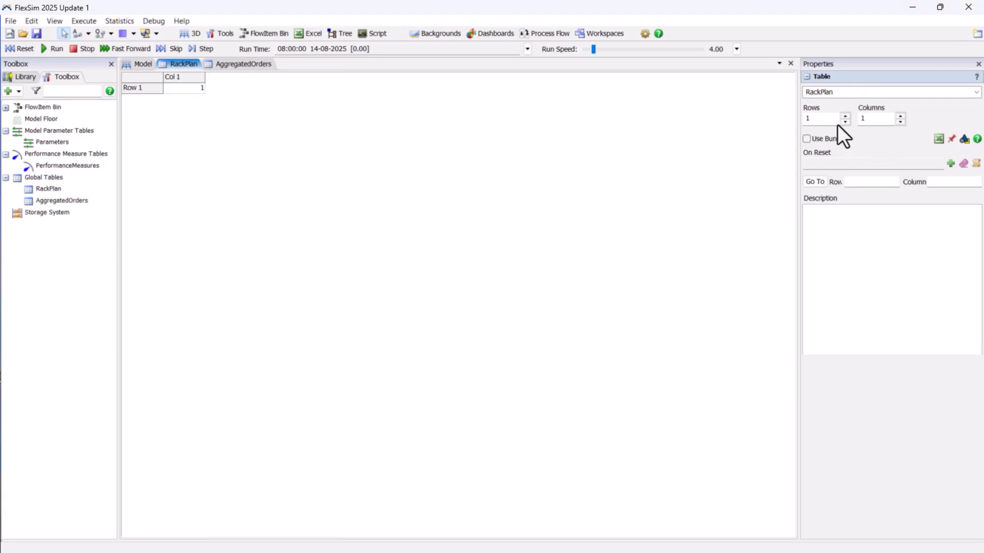
Size RackPlan to 24 rows and 4 columns with SKU data, then return to the 3D model view
type("24")
type("4")
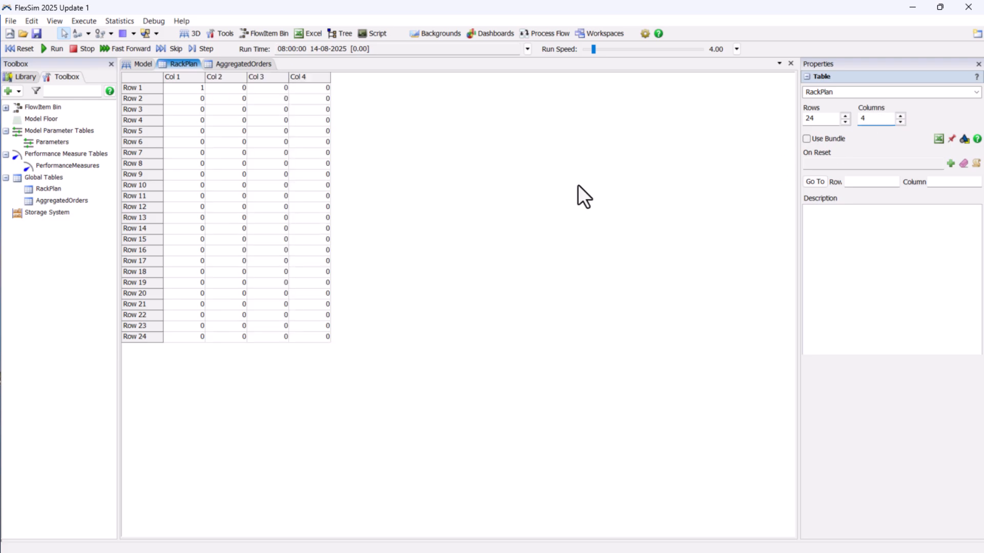
mouse_move(307, 200)
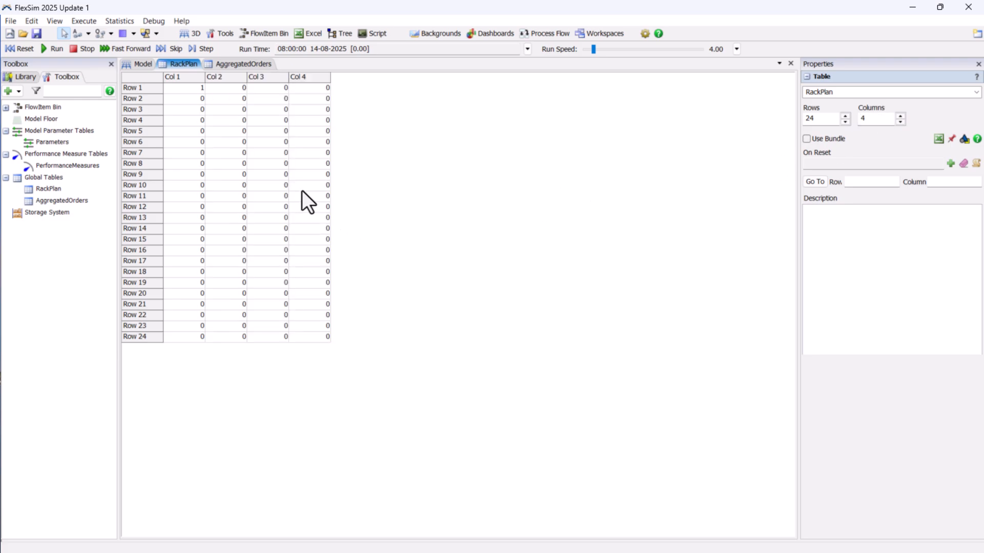
left_click(182, 77)
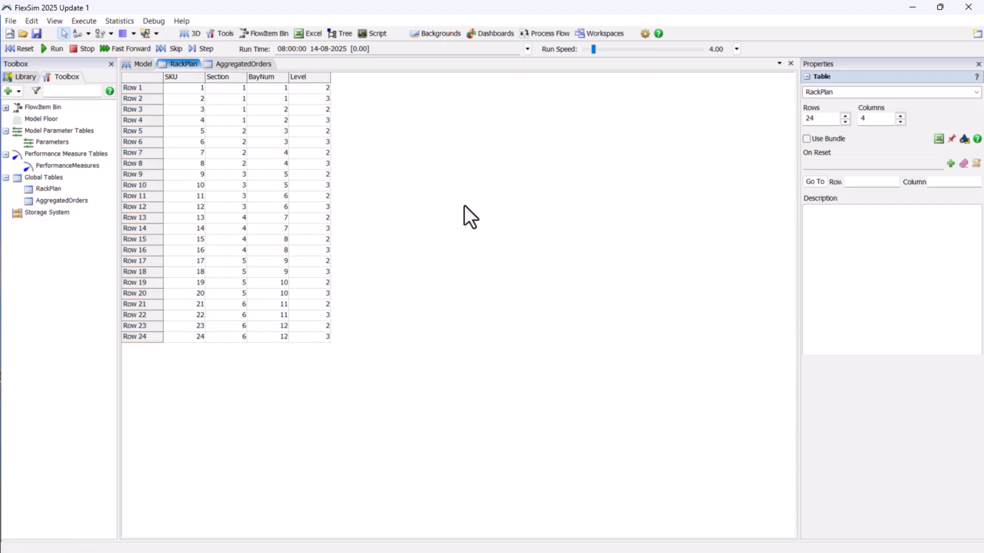
left_click(142, 64)
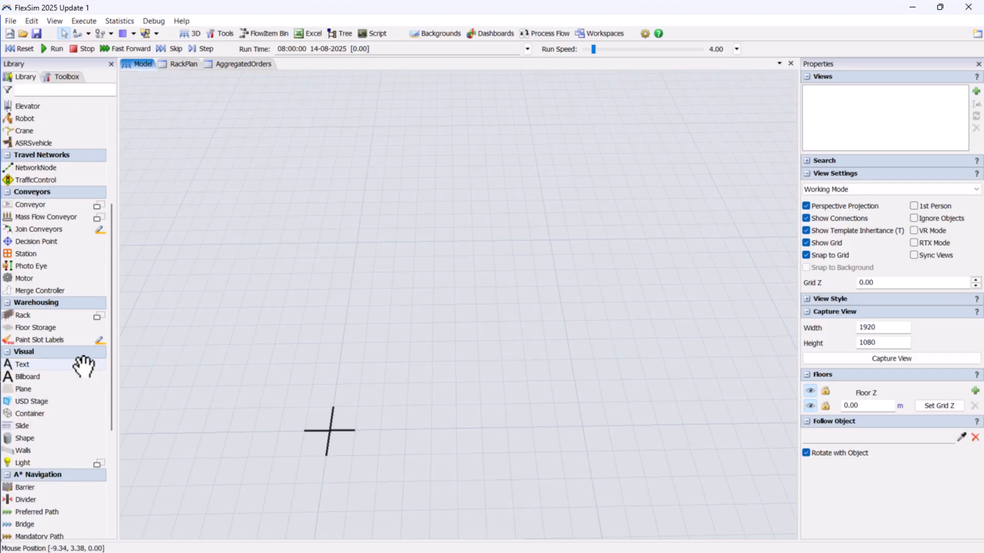
Place Rack1 in the model and bring up its bay and level dimensions editor
left_click(23, 314)
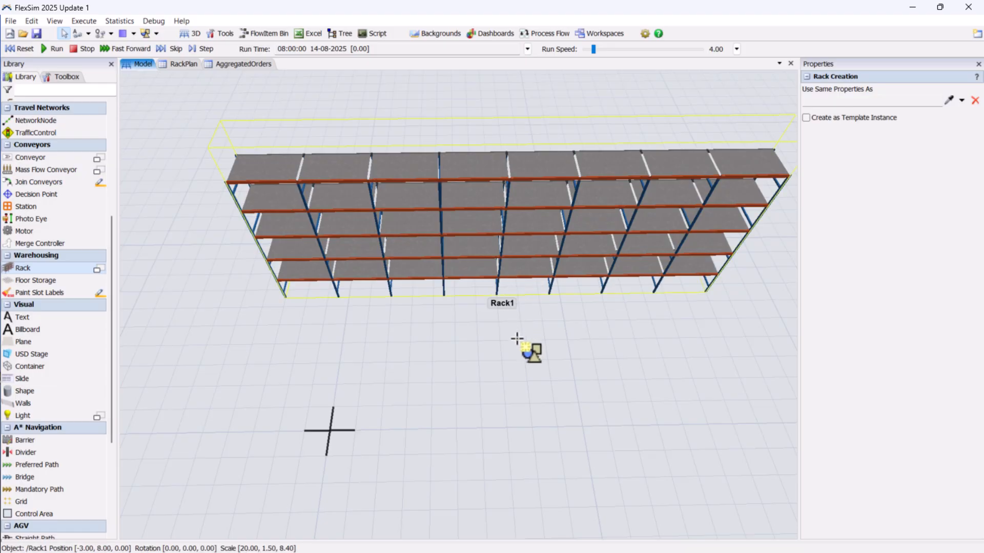
right_click(517, 339)
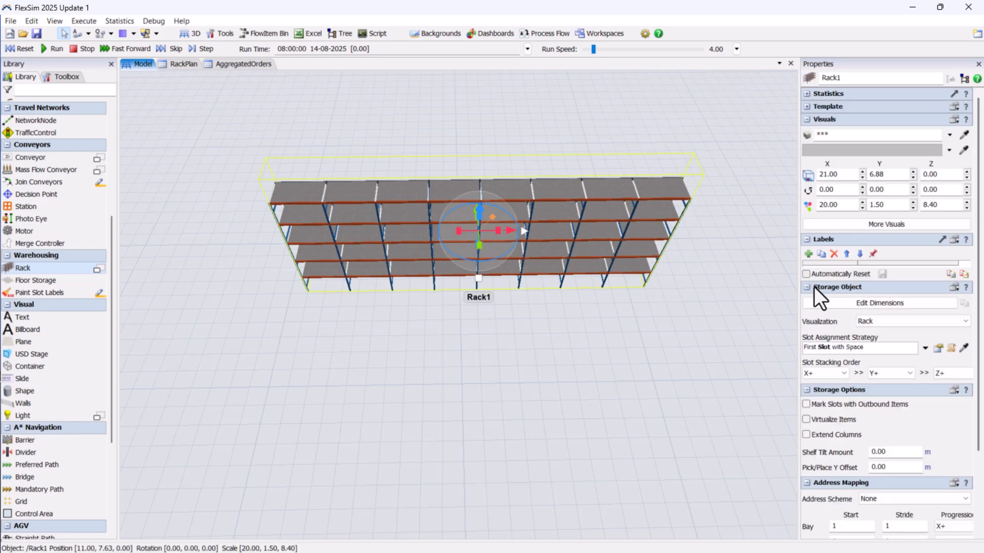
left_click(879, 303)
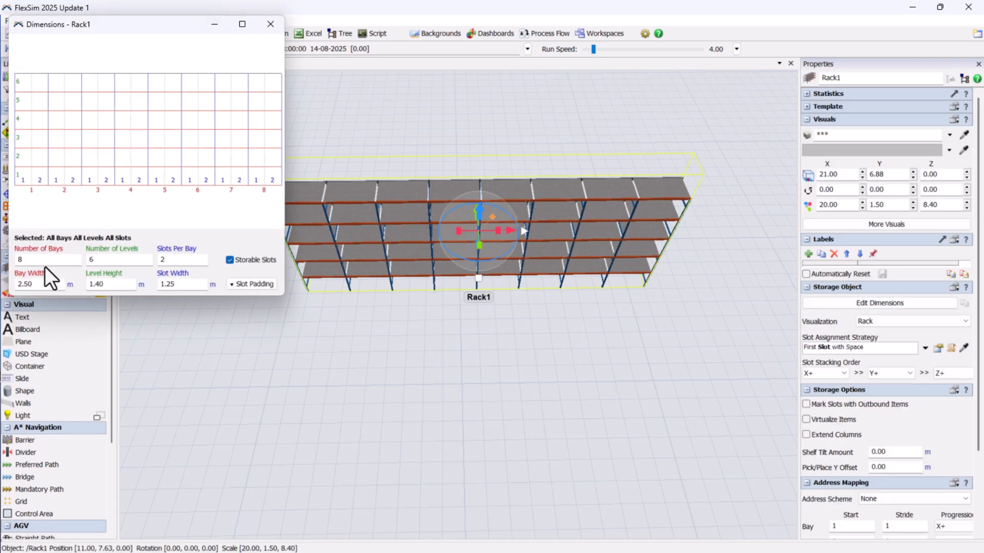
Give Rack1 12 bays, 3 levels, 1 slot per bay, 1.25 m bay width and 1 m level height
type("12")
type("3")
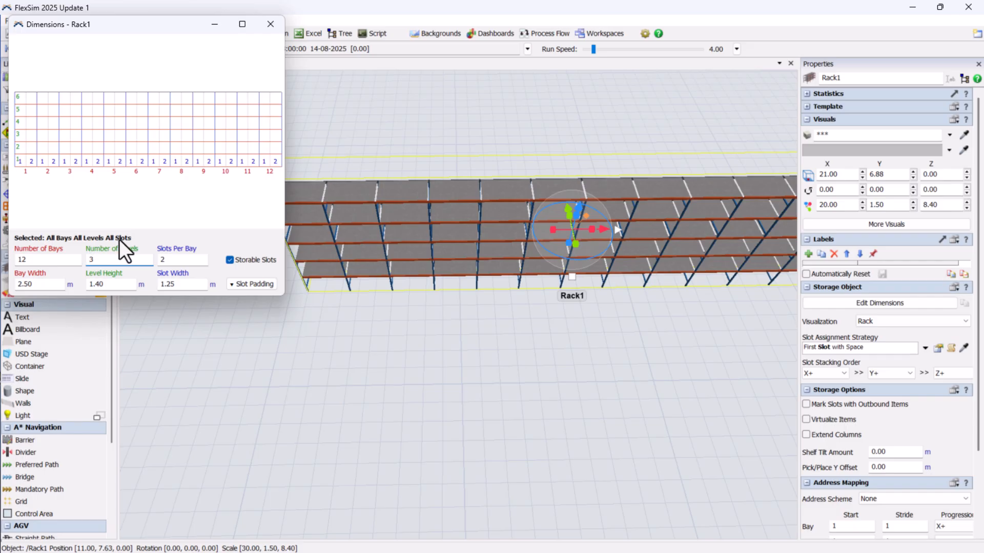
type("1")
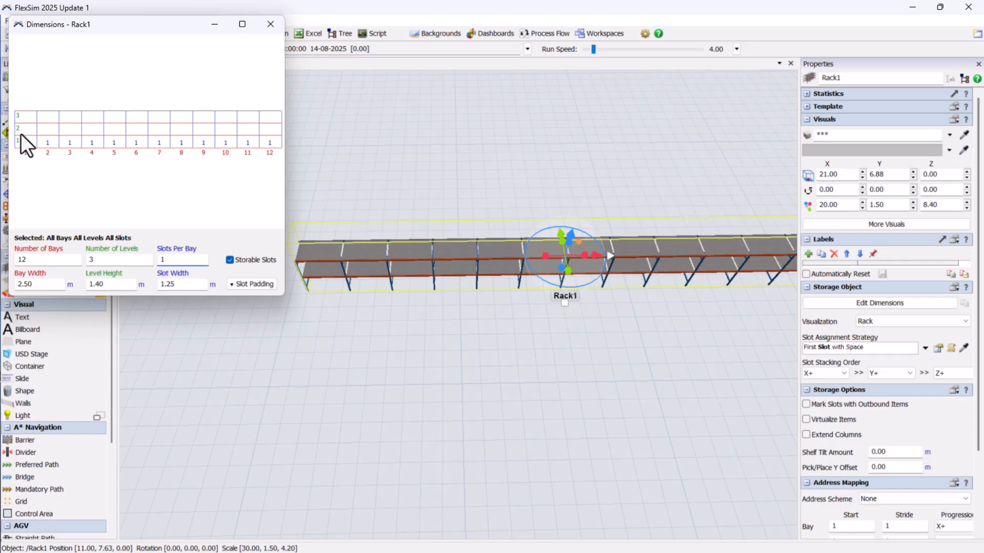
left_click(26, 141)
type("2.5")
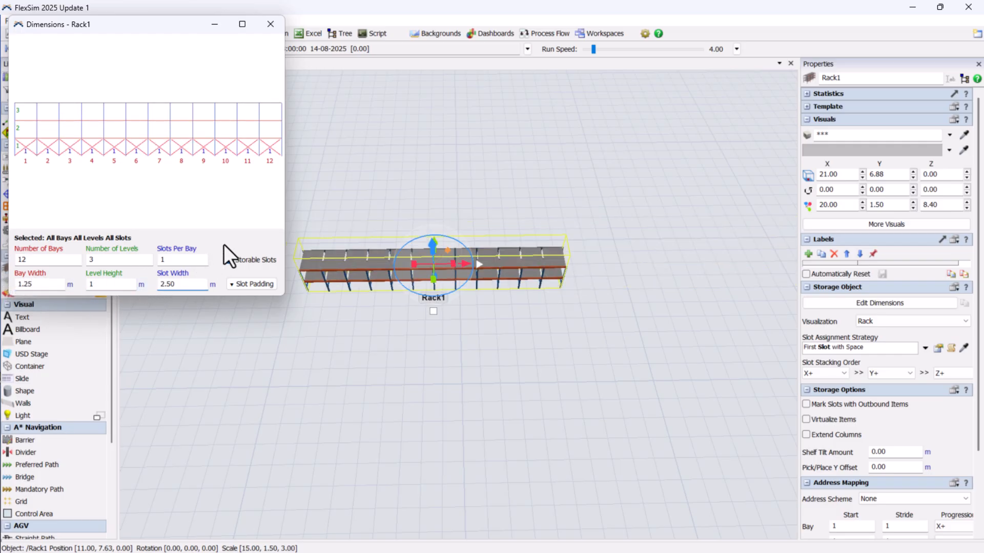
left_click(270, 24)
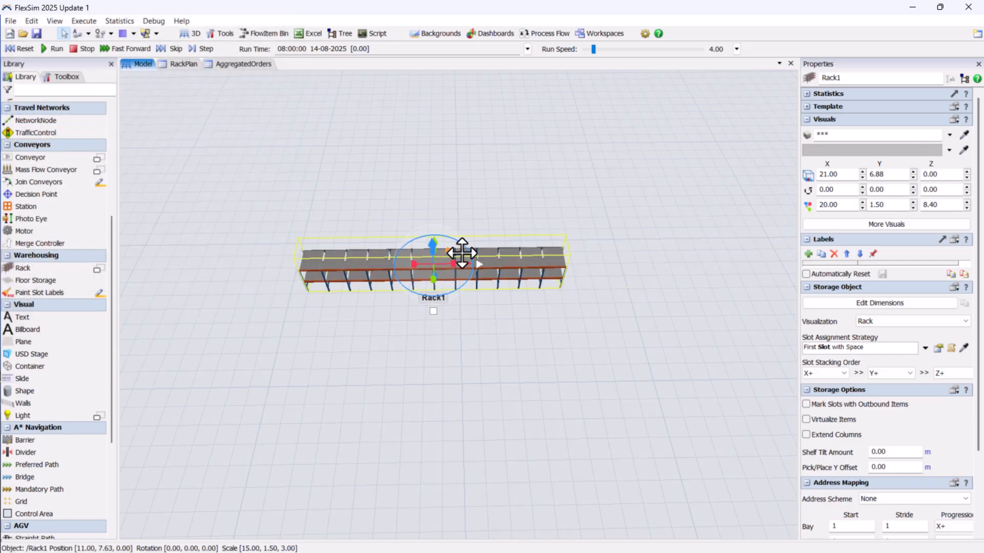
Add Source1 beside the rack with an Arrival Sequence of 1000 Product items
left_click(490, 318)
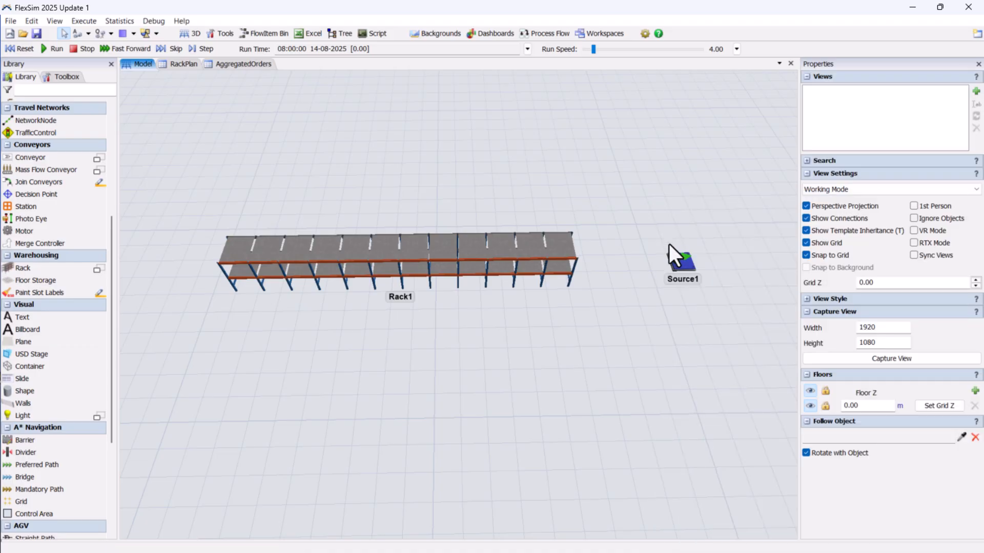
left_click(680, 260)
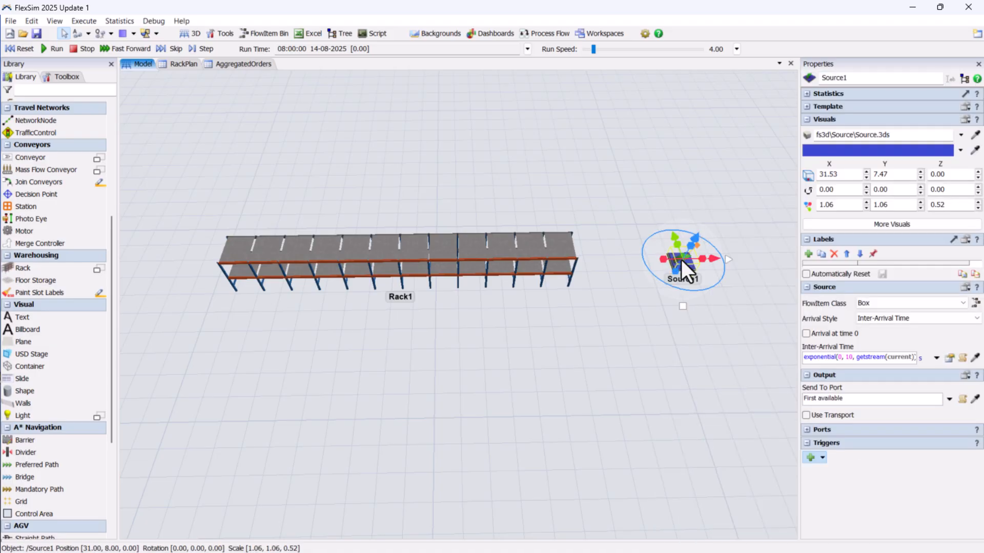
left_click(913, 318)
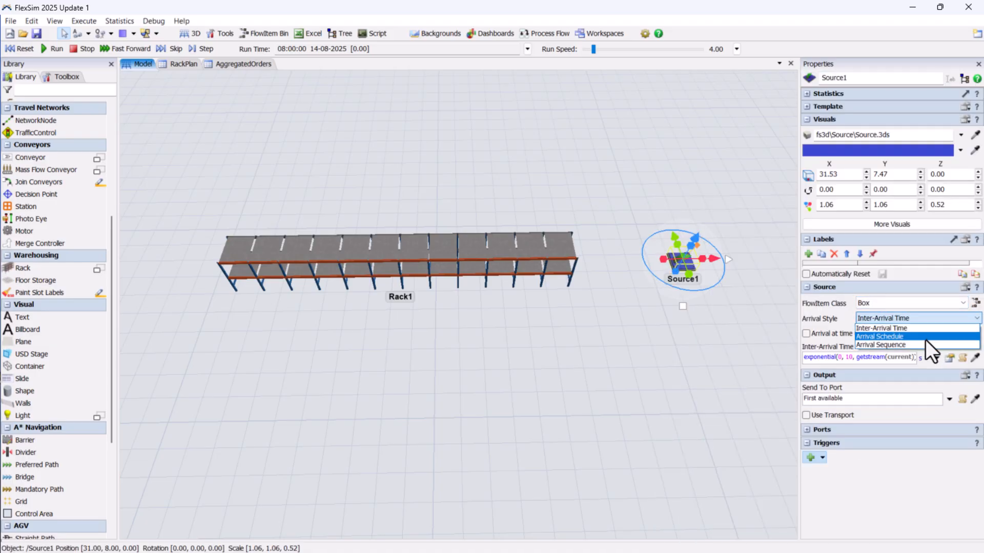
left_click(880, 345)
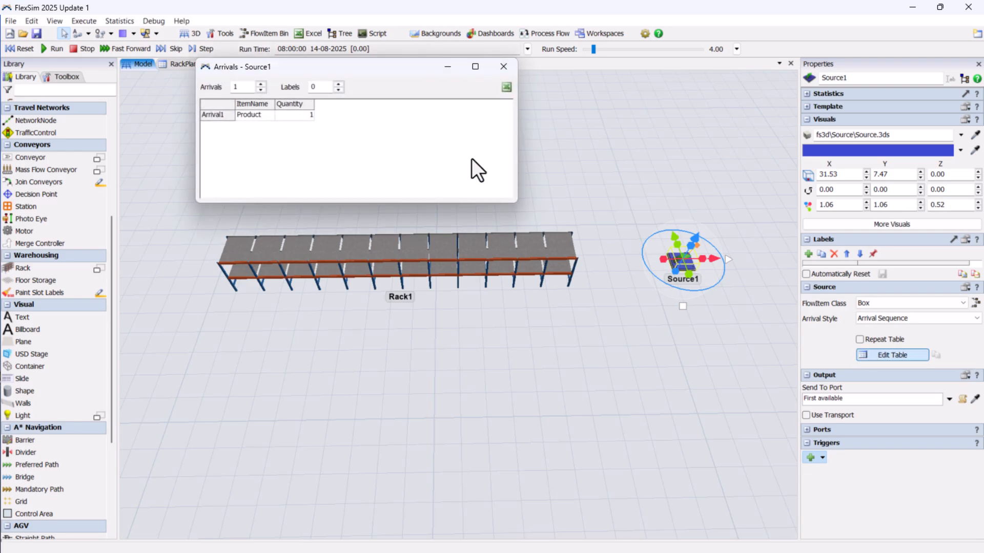
type("1000")
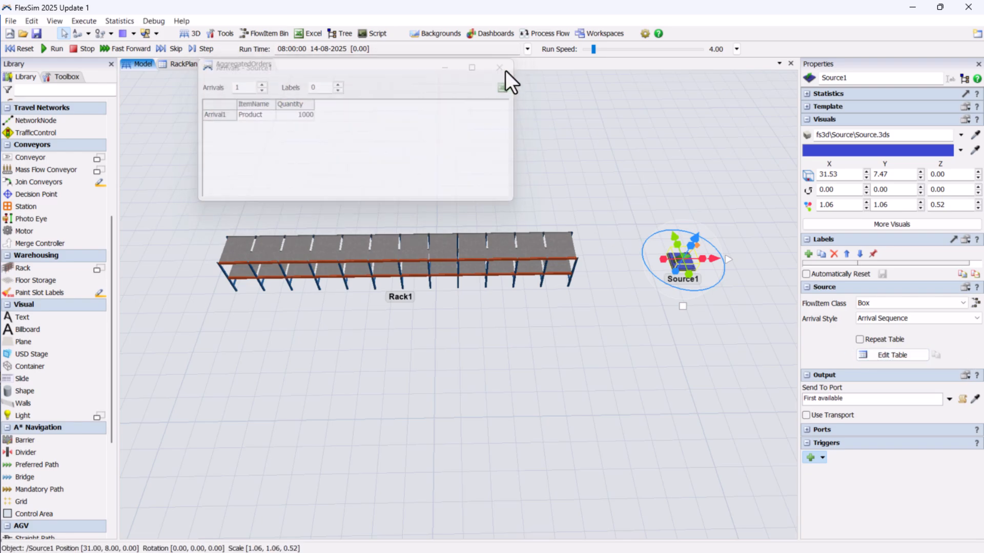
left_click(499, 67)
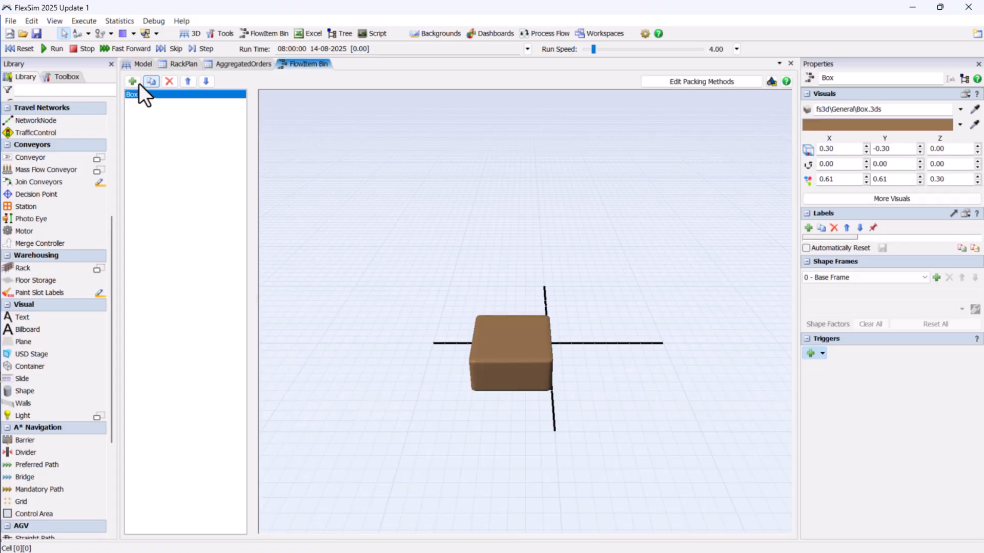
Duplicate Box into a Box copy flowitem scaled 0.10 × 0.10 × 0.30 and return to the model
left_click(150, 81)
type("0.1")
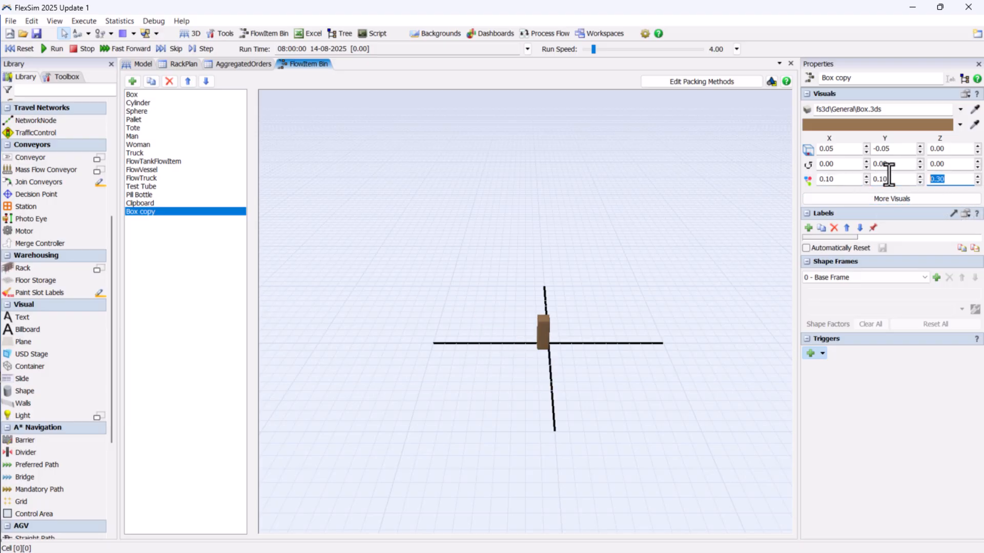
left_click(142, 64)
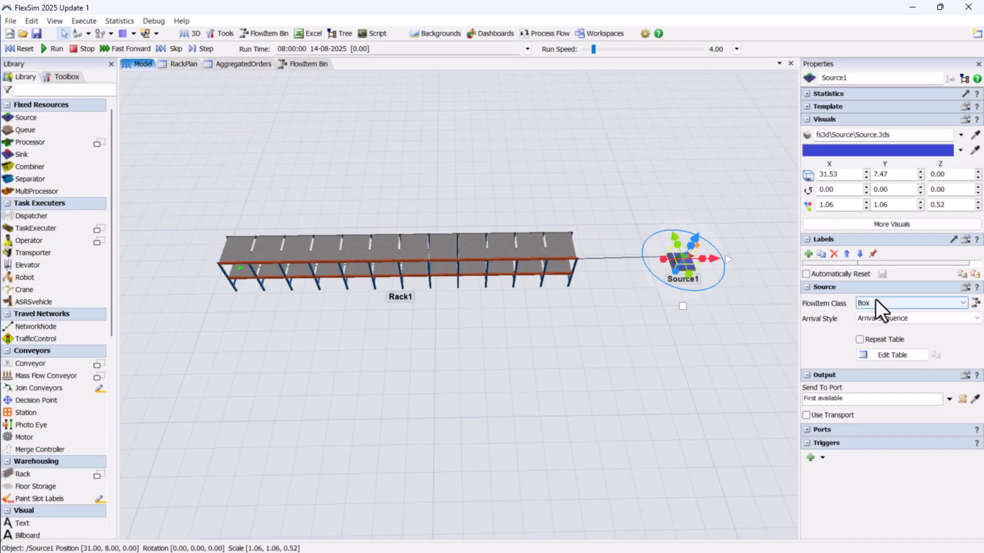
Make Source1 produce Box copy items with an On Creation Set Label and Color action
left_click(910, 303)
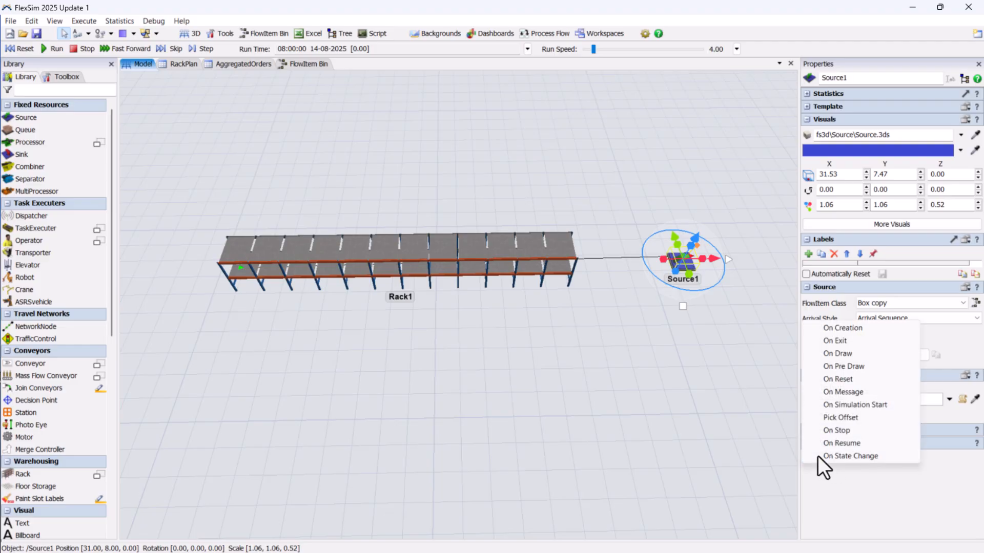
left_click(842, 328)
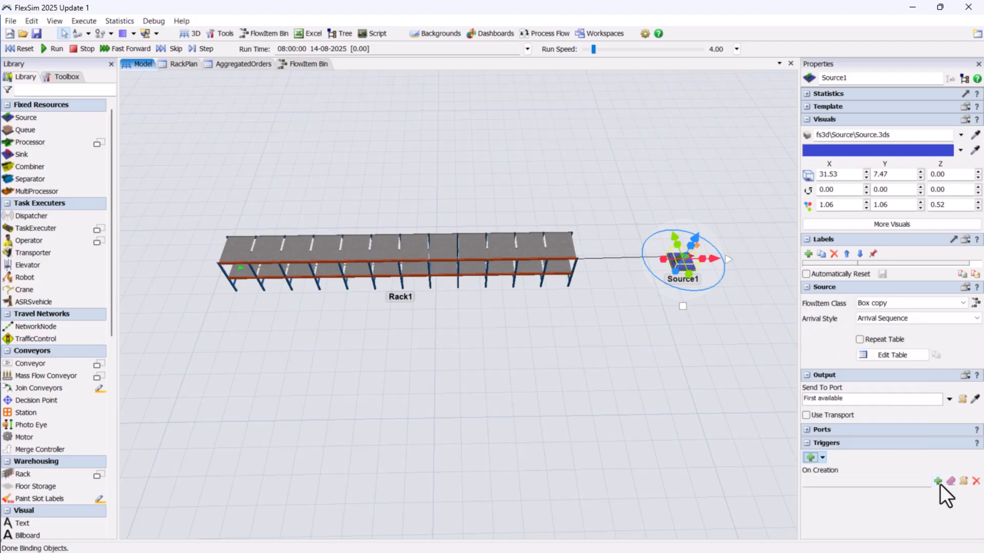
left_click(937, 482)
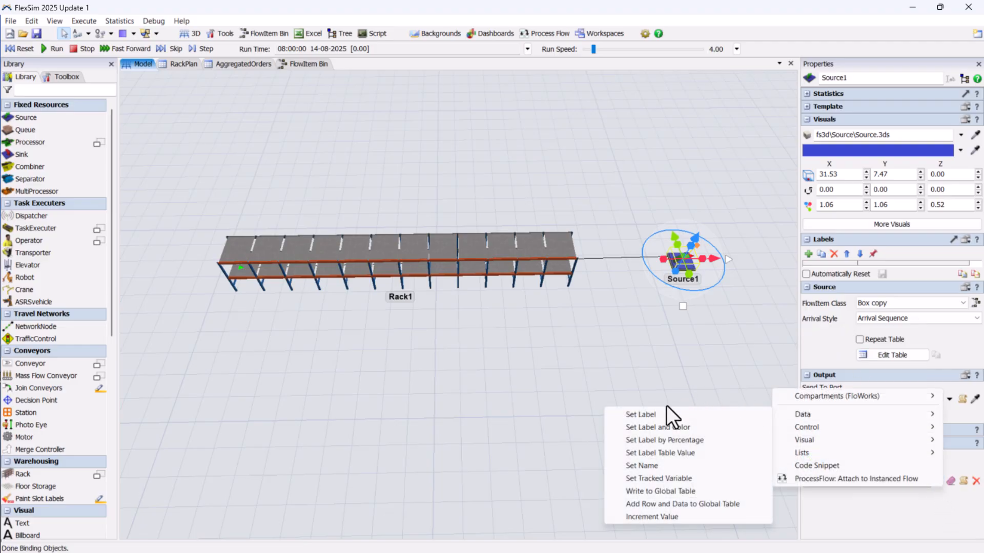
left_click(658, 428)
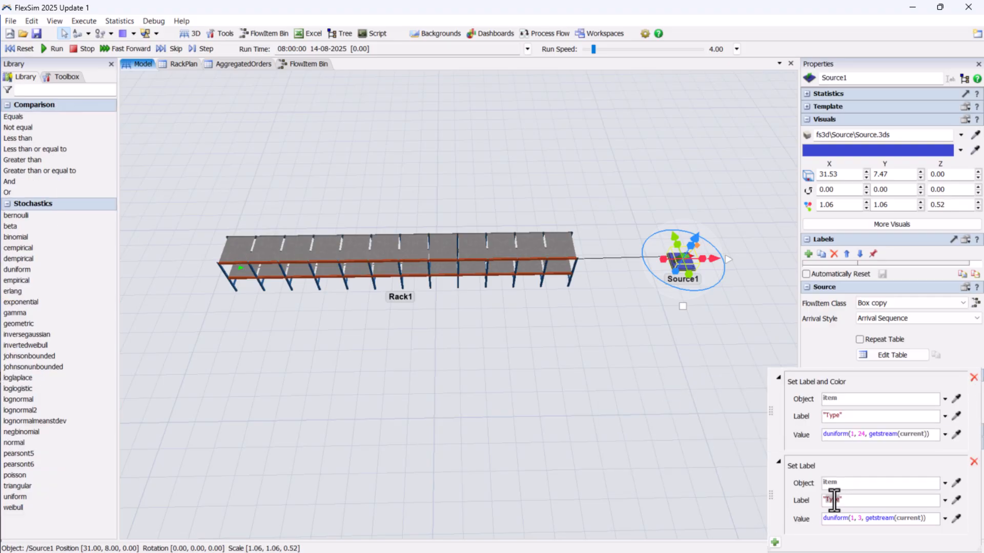
Add SKU, BayNum, Level and Section labels read from Table("RackPlan")[item.Type]
left_click(183, 63)
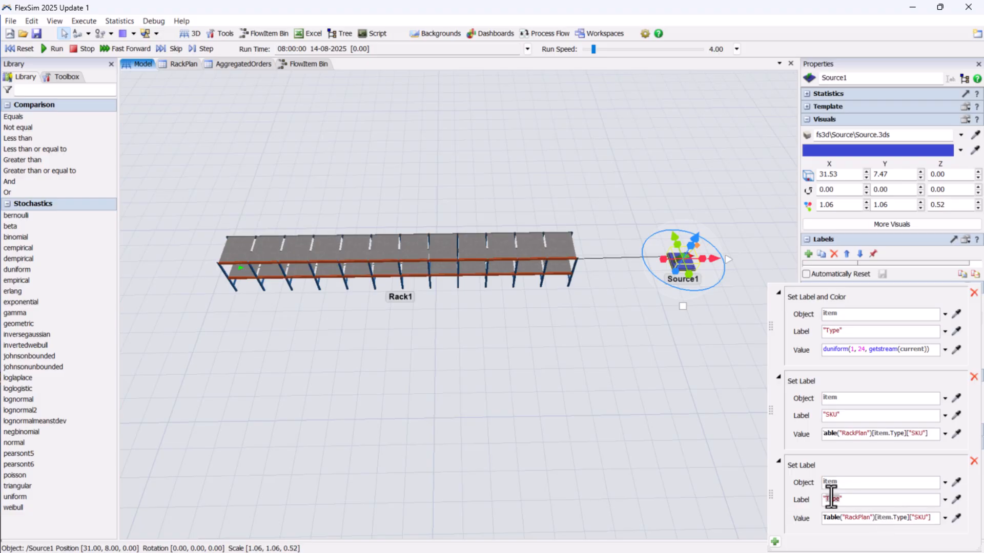
type("SKU")
type("BayNum")
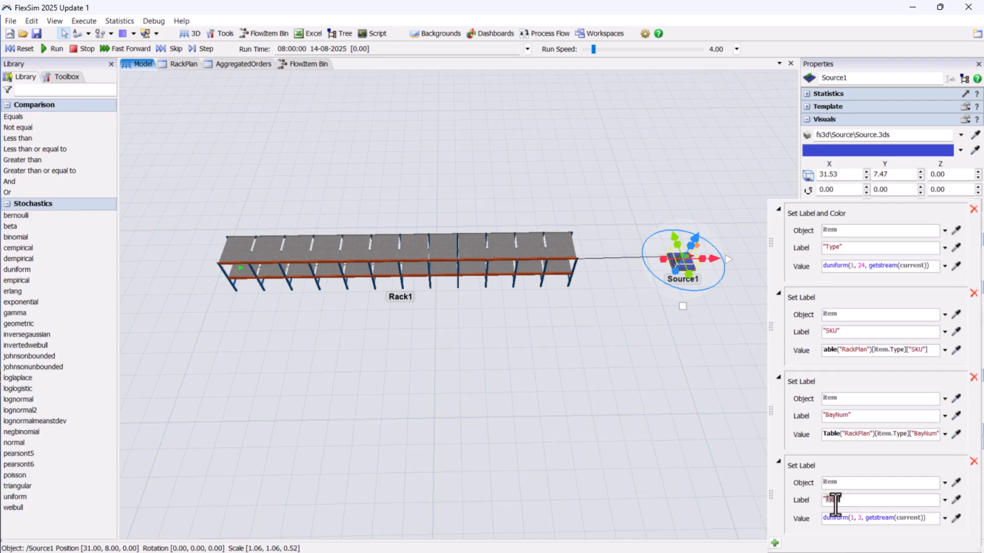
type("Level")
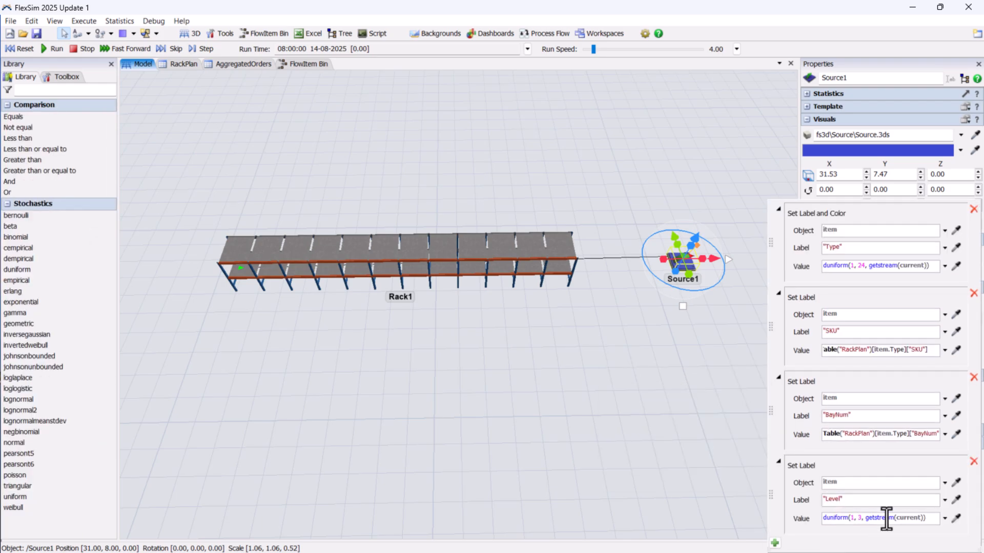
type("Table(\"RackPlan\")[item.Type][\"SKU\"]")
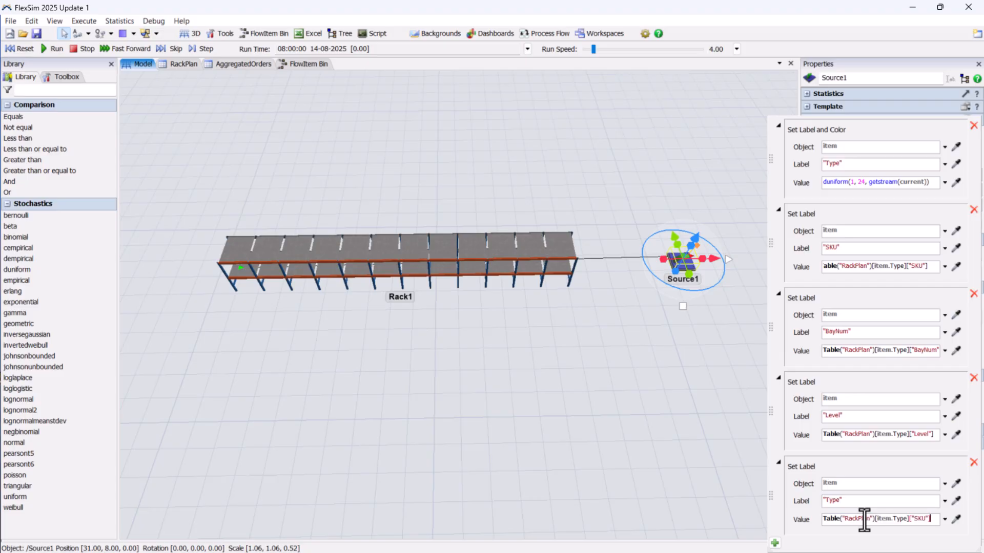
Verify the RackPlan column names against the On Creation actions, then select Rack1
left_click(184, 63)
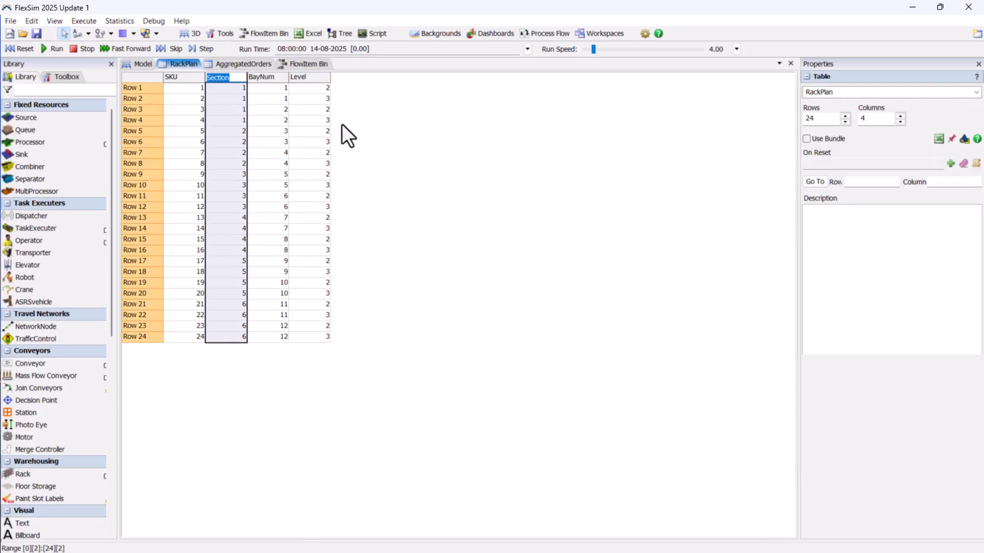
left_click(143, 64)
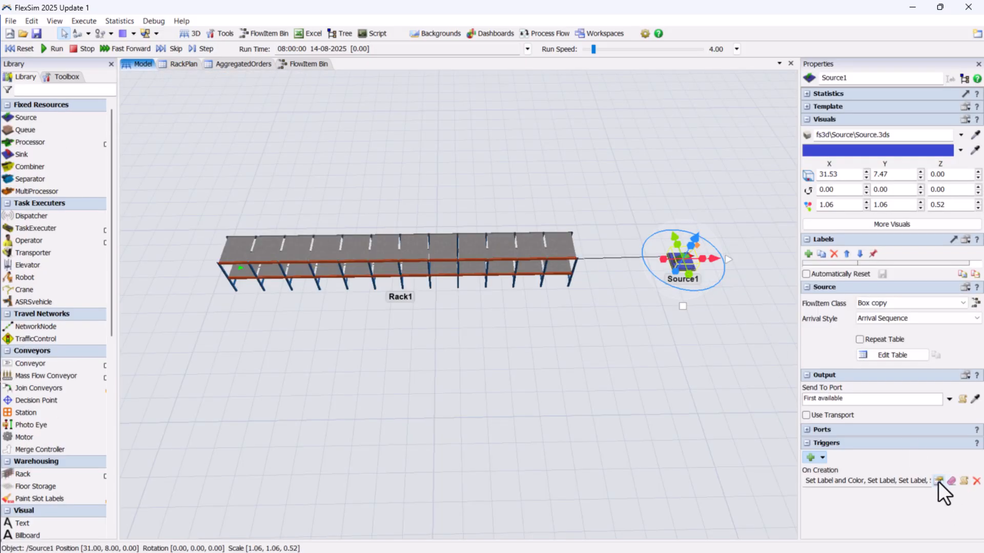
left_click(939, 482)
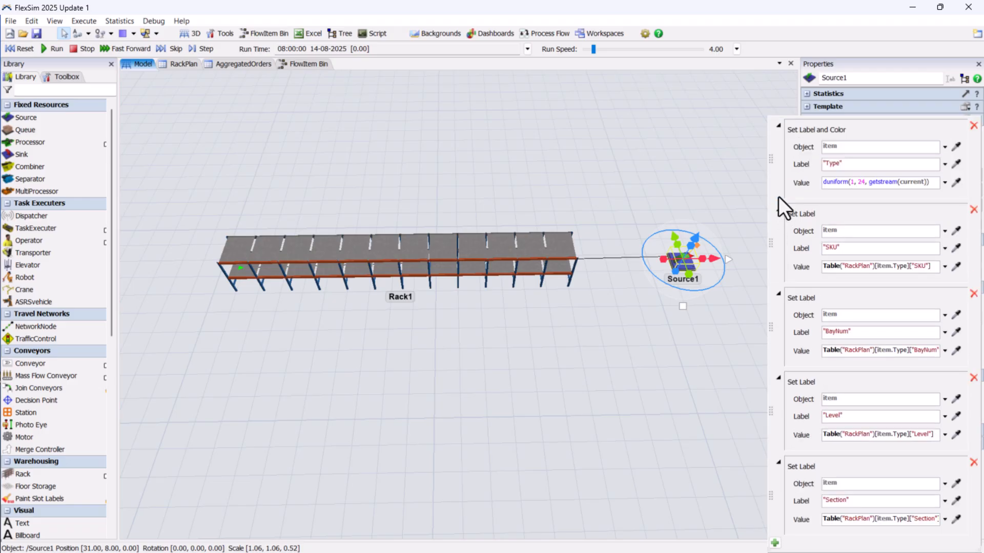
mouse_move(655, 362)
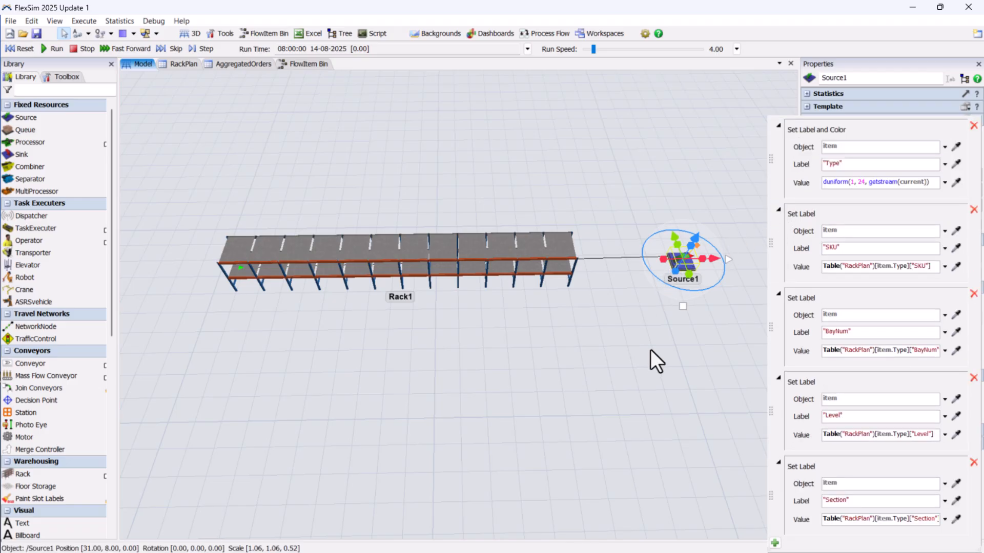
left_click(351, 263)
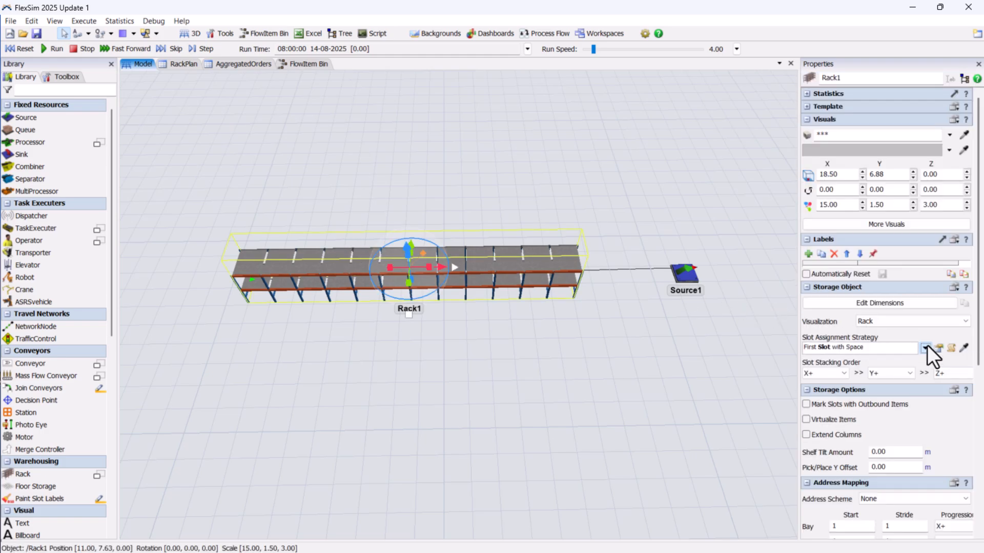
Set Rack1's slot assignment strategy to By Bay, Level, Slot ID
left_click(927, 347)
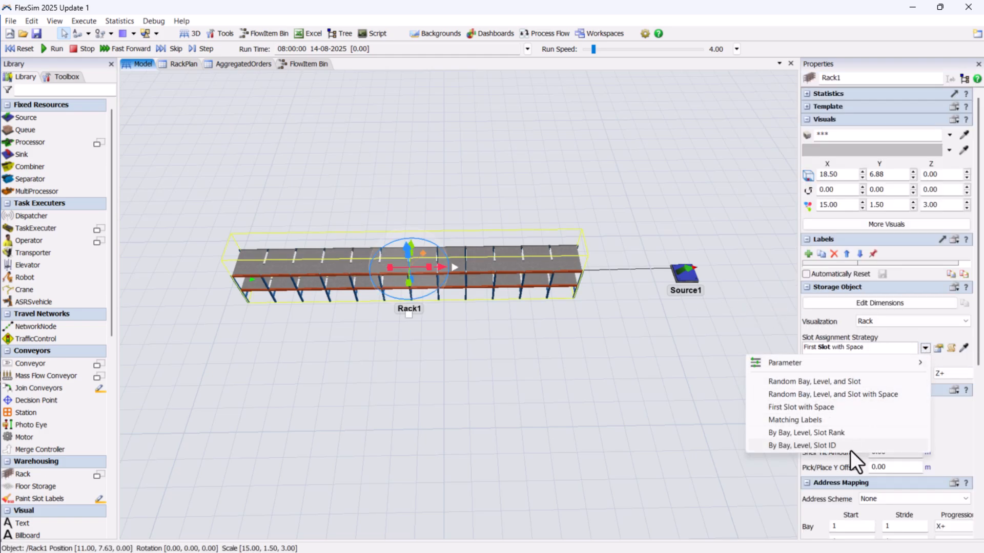
left_click(802, 446)
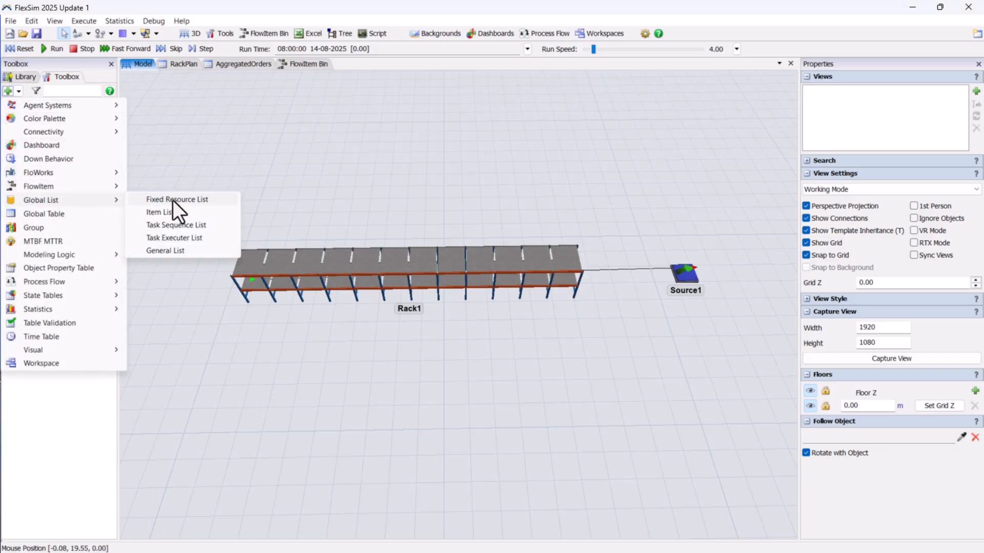
Create a global list and give Rack1 an On Entry Push To List action to Inventory with value item
left_click(160, 212)
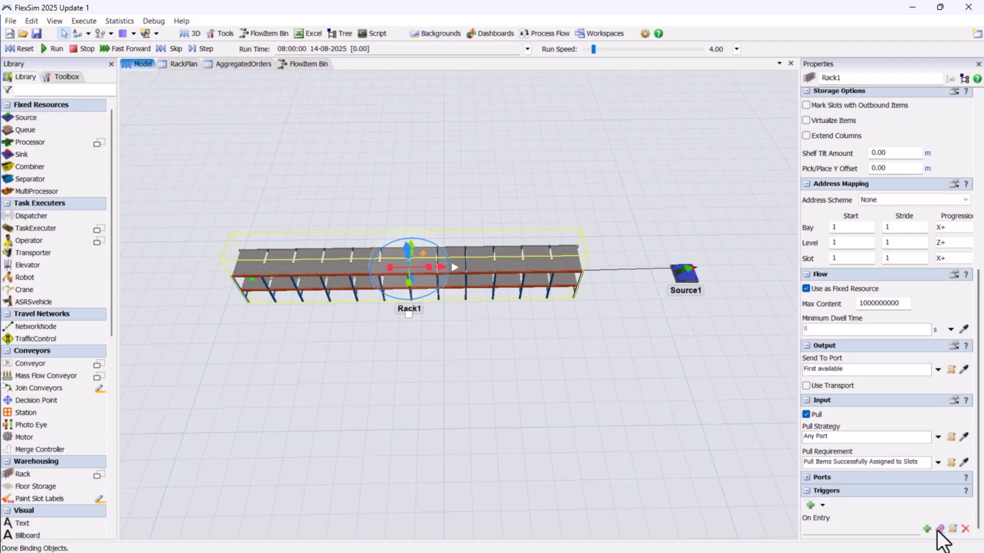
left_click(926, 528)
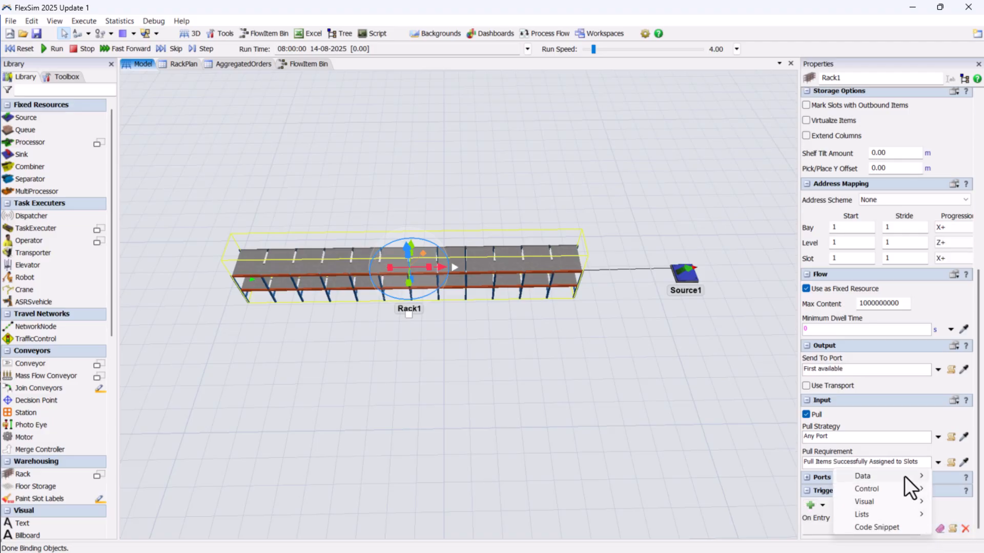
mouse_move(862, 514)
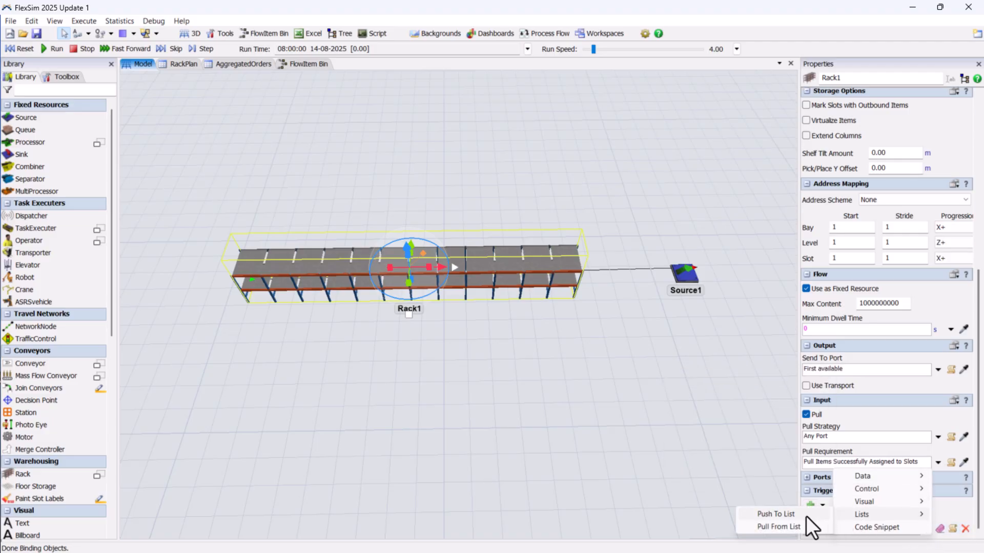
left_click(775, 513)
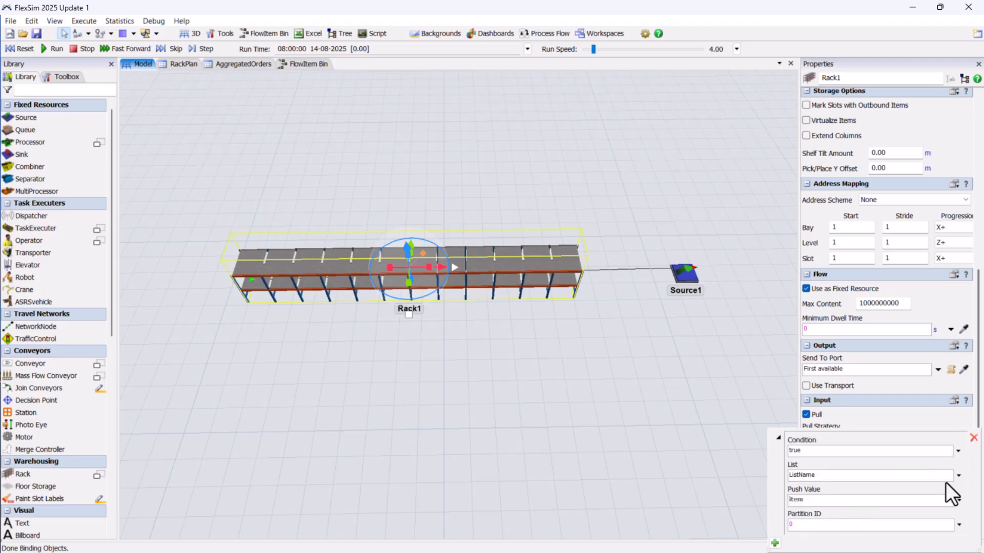
left_click(870, 474)
type("Inventory")
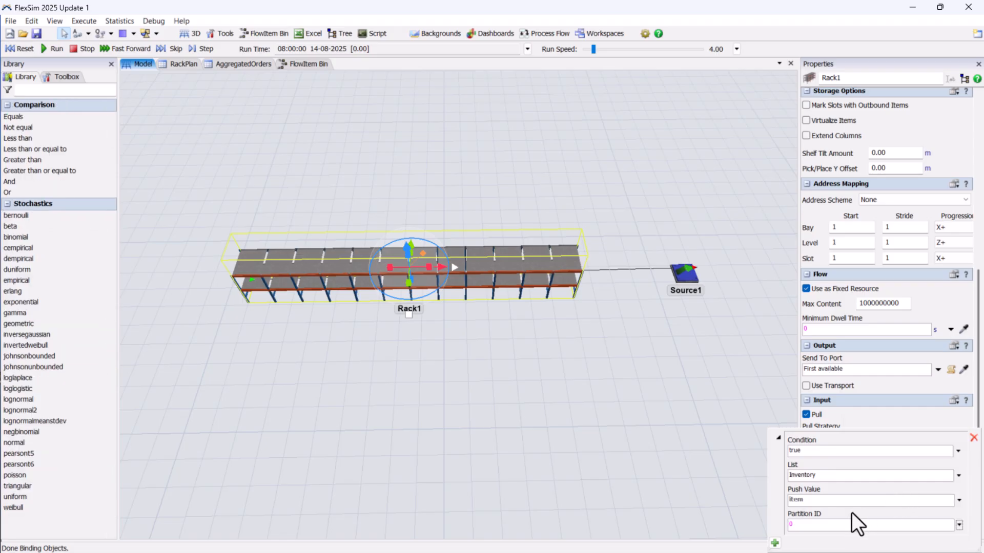
type("item")
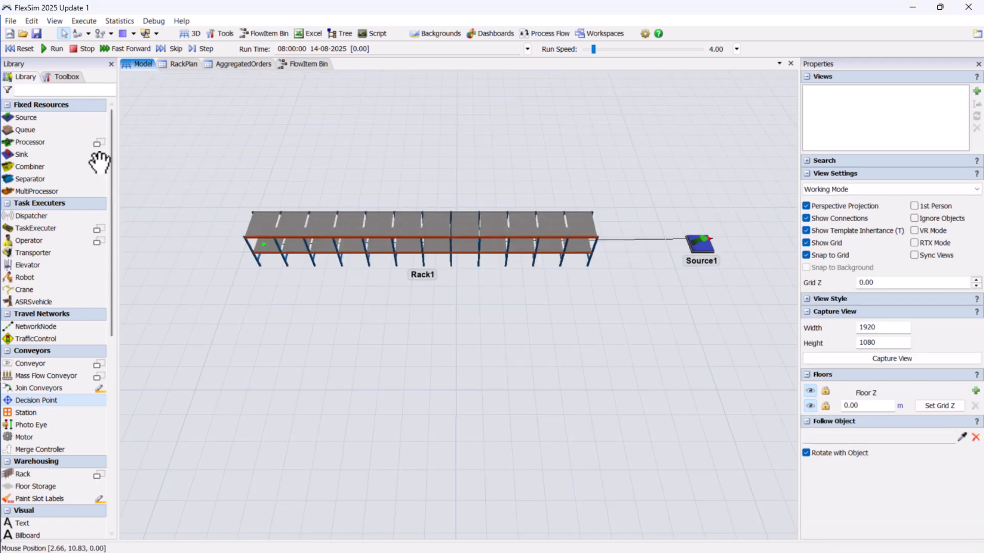
Lay a straight conveyor running below Rack1
left_click(31, 362)
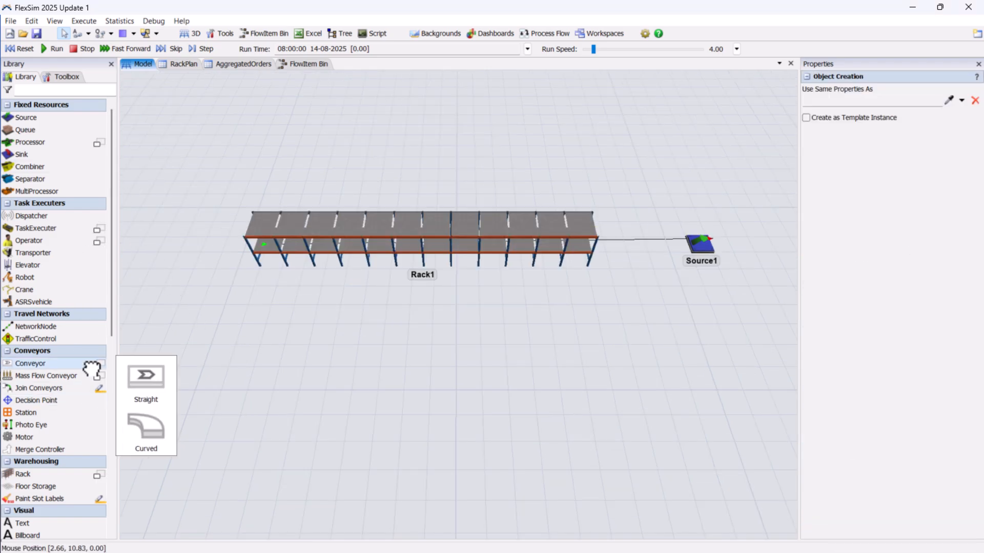
left_click(145, 376)
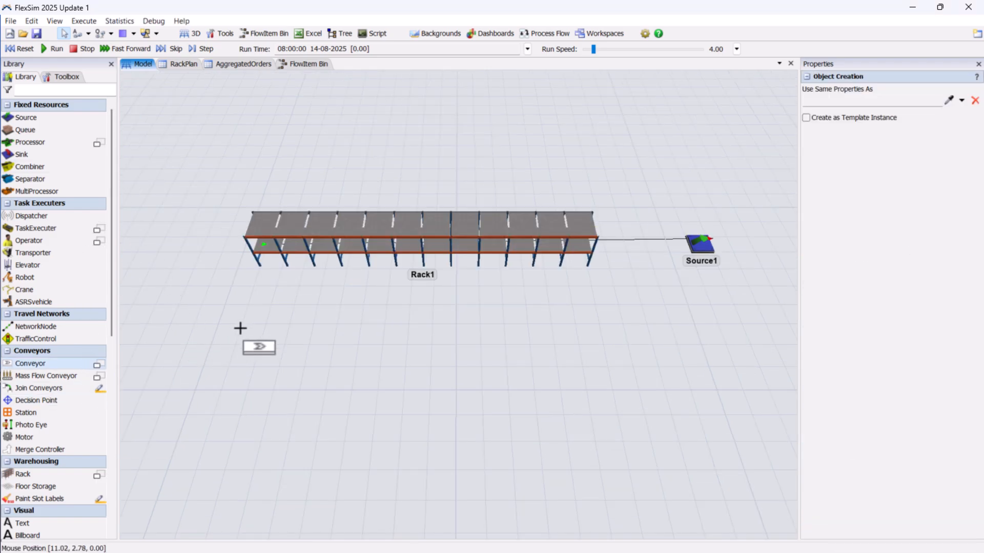
left_click_drag(258, 348, 624, 345)
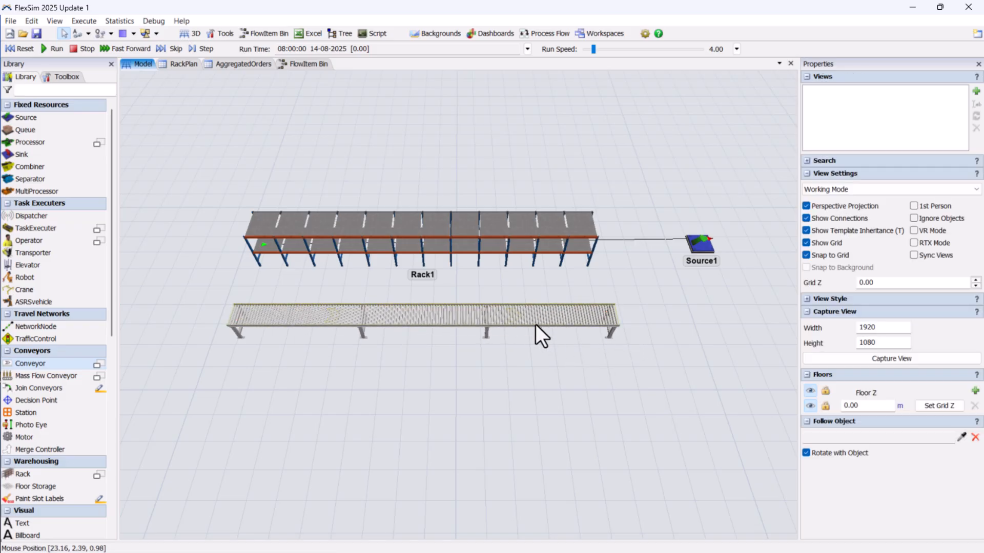
left_click(520, 317)
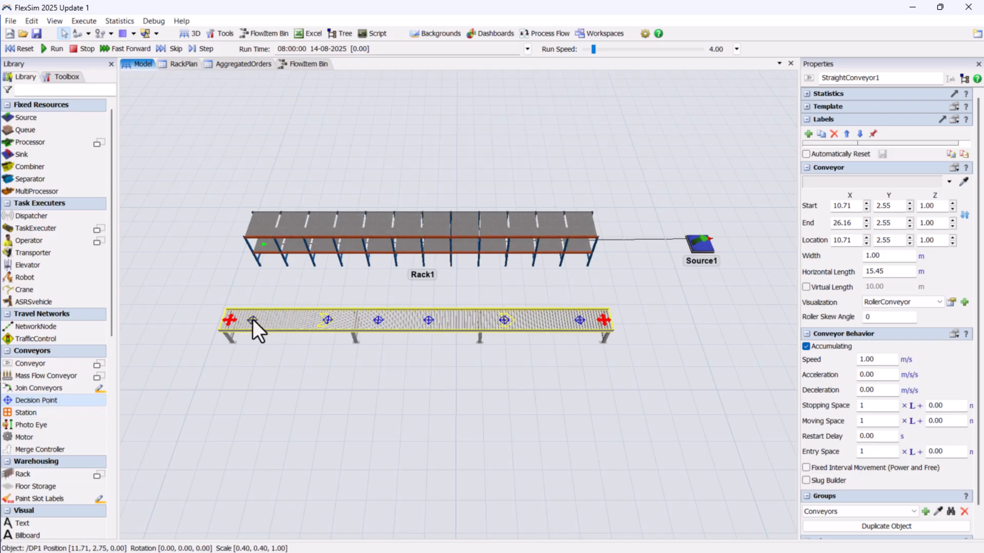
Space the decision points along the conveyor by their Distance Along values
left_click(251, 320)
type("6.2")
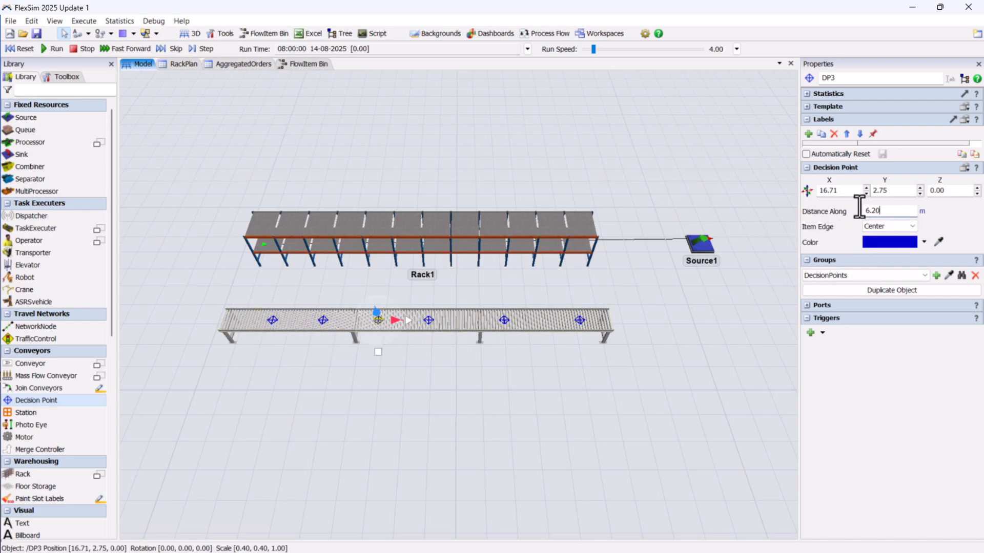
left_click(429, 320)
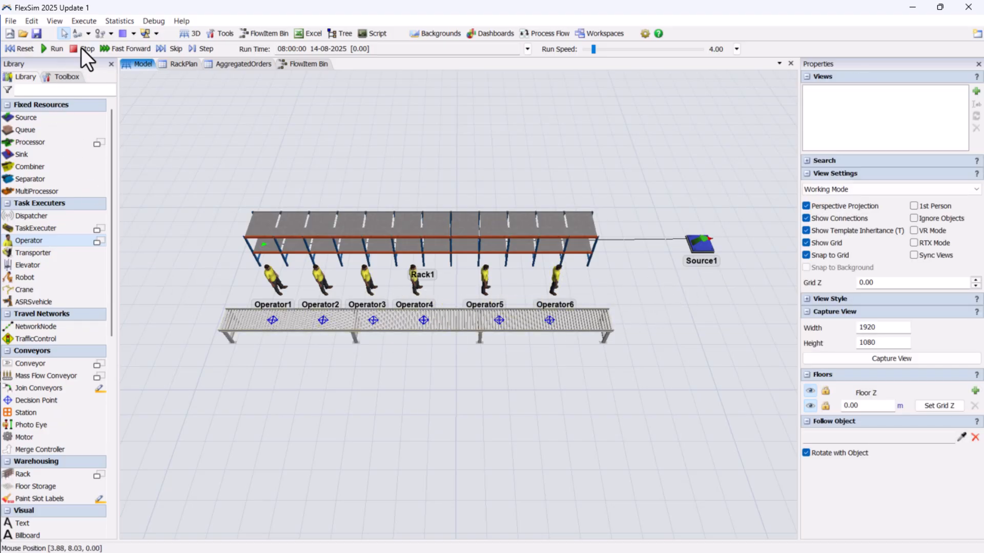
Link each decision point on the conveyor to the operator above it
left_click(86, 48)
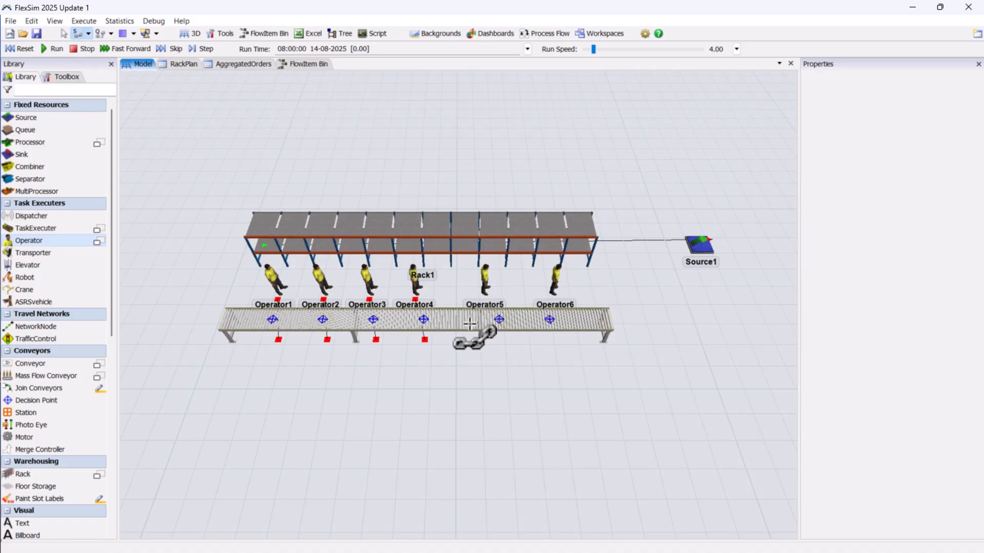
left_click(484, 276)
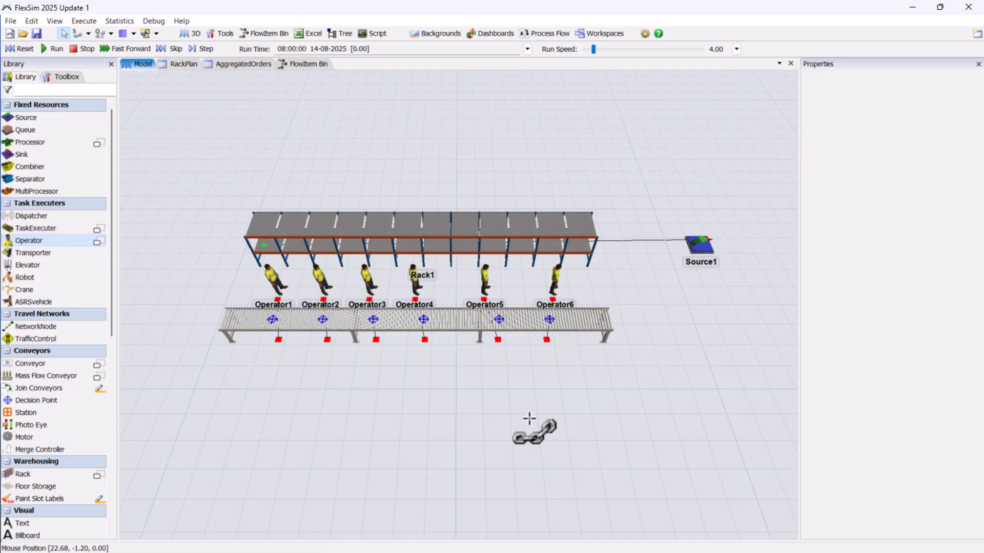
left_click(183, 63)
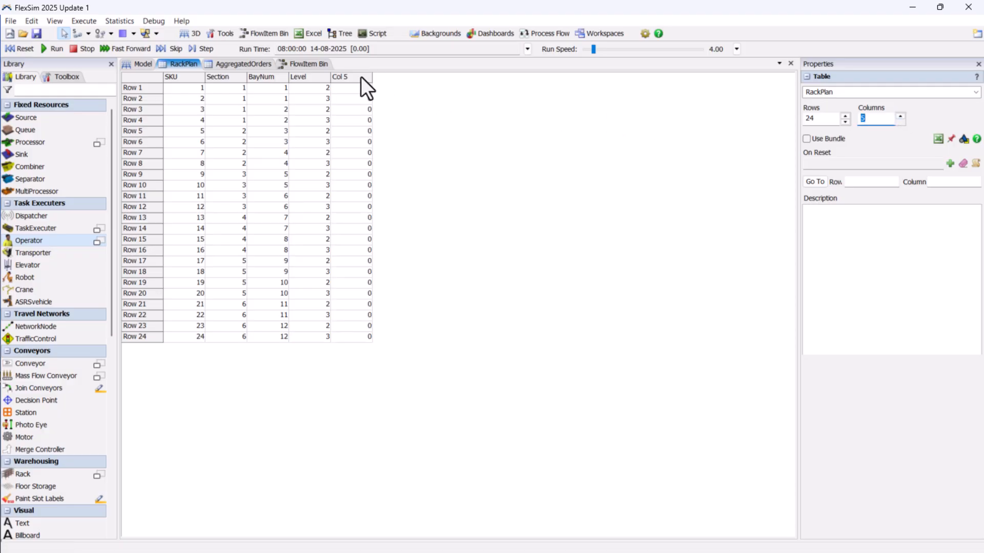
Add a fifth RackPlan column named DP and sample the first rows' decision points
left_click(350, 77)
type("DP")
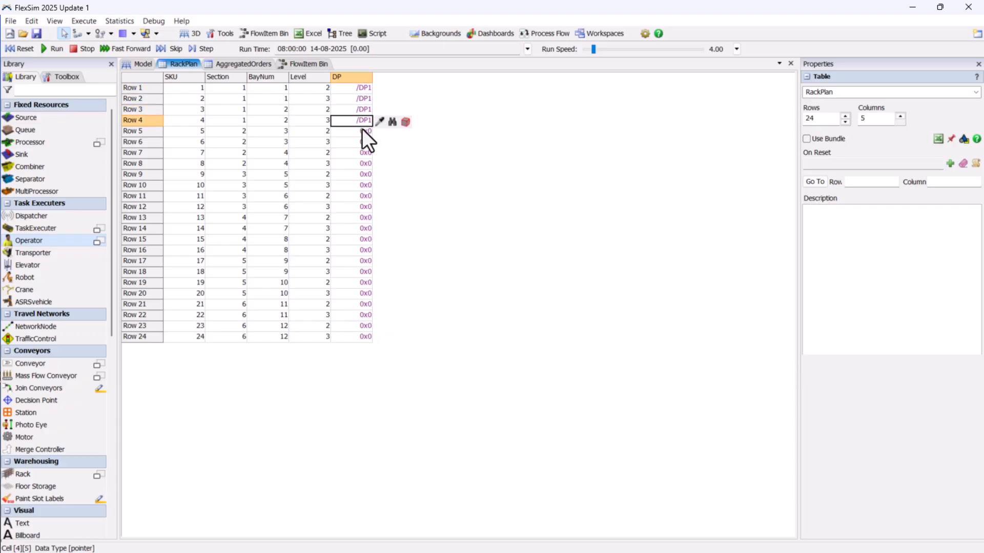
left_click(144, 64)
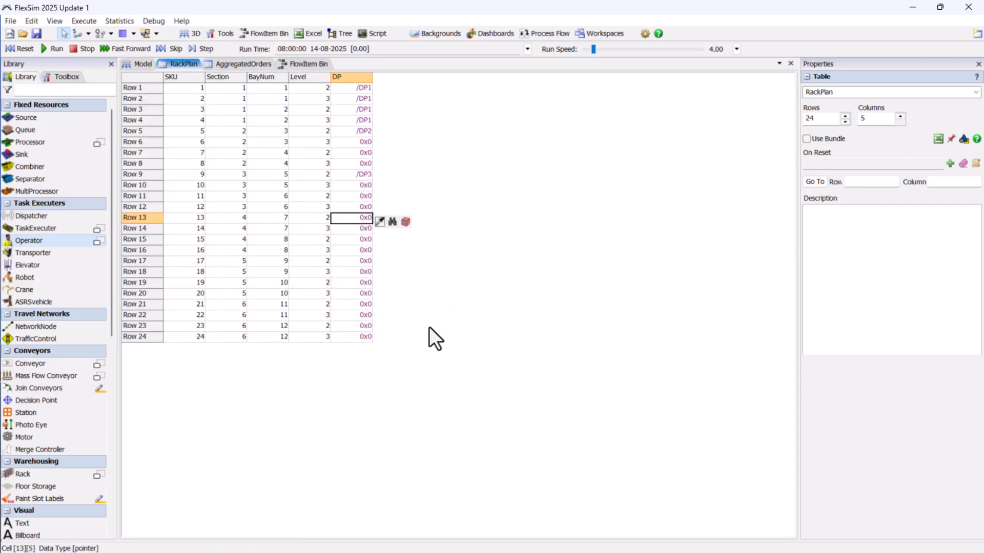
left_click(142, 63)
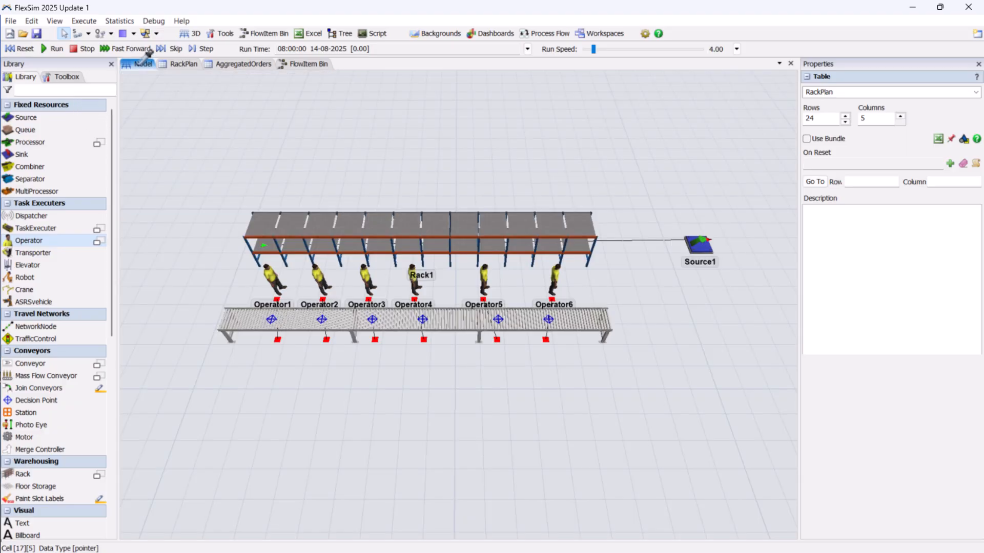
left_click(183, 64)
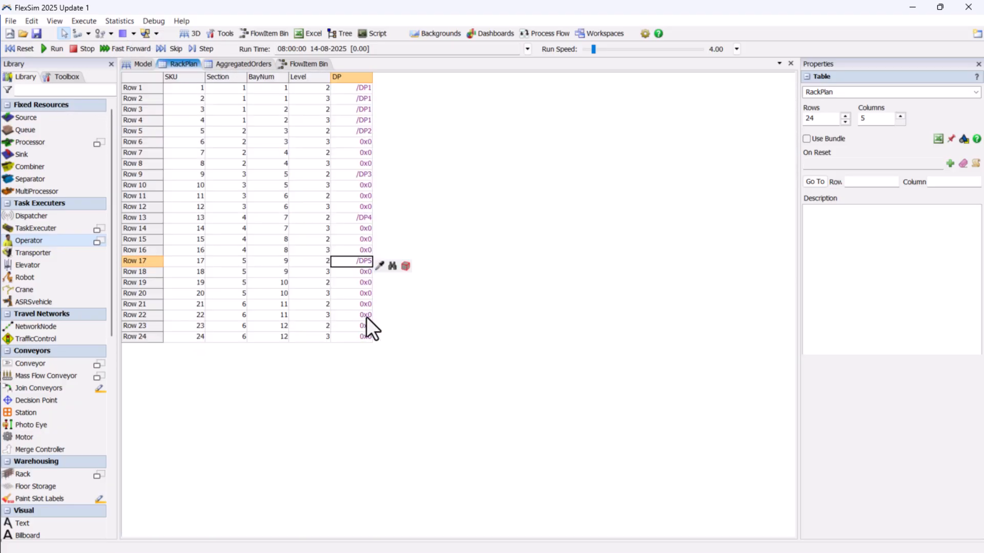
Assign the remaining SKU rows to DP3 through DP6, four SKUs per decision point
left_click(351, 304)
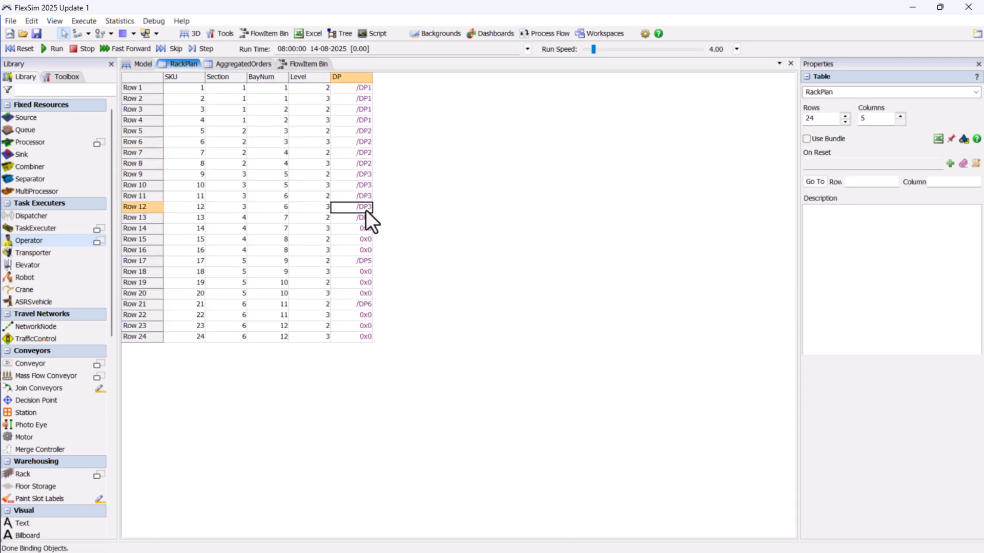
left_click(352, 250)
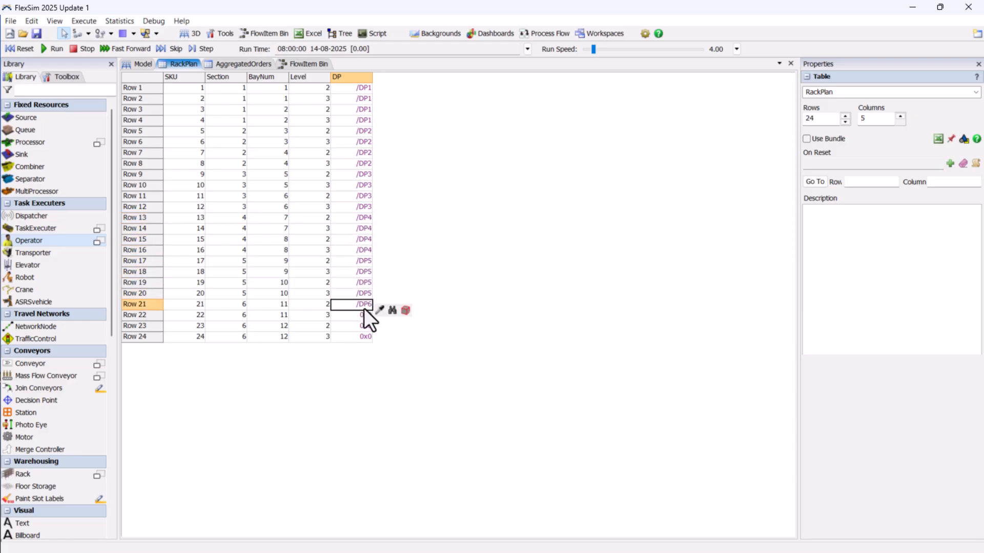
left_click(143, 64)
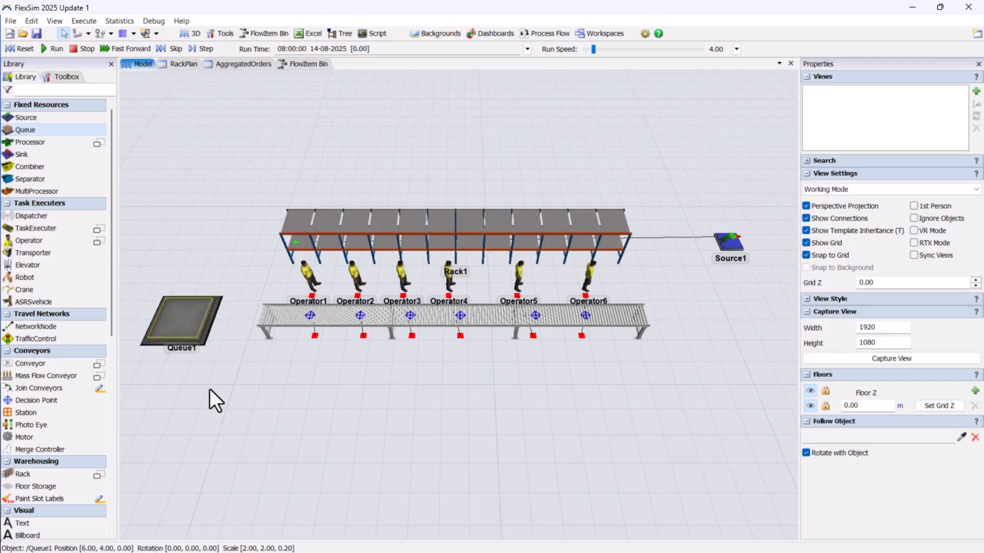
Connect Queue1 to the conveyor start and arrange Queue2, Sink1 and Operator7 above the rack
left_click(182, 325)
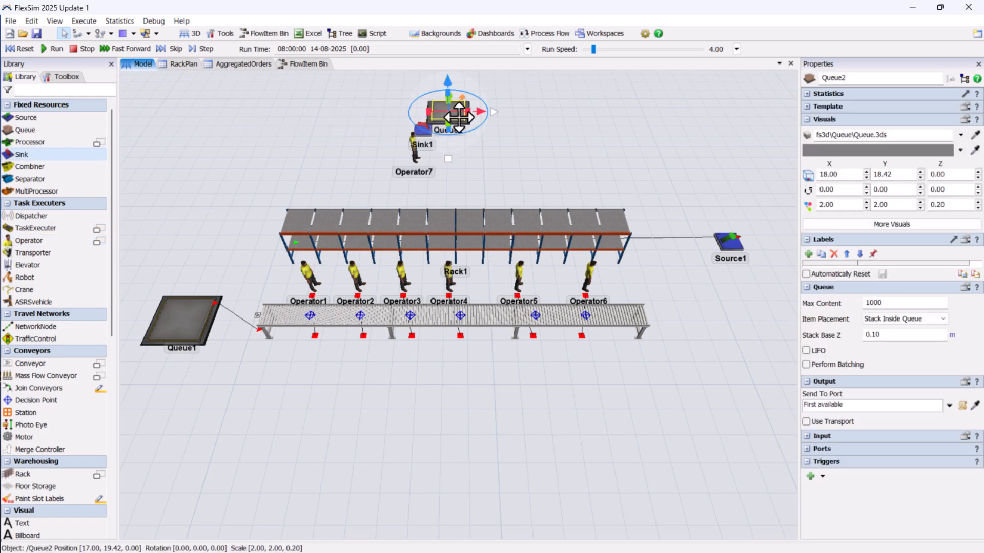
left_click_drag(448, 113, 469, 122)
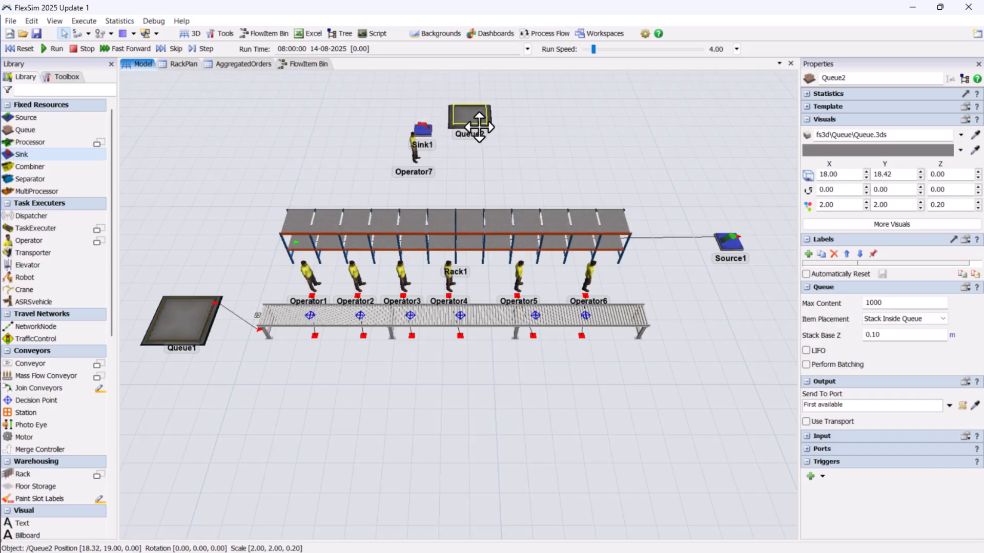
left_click(421, 132)
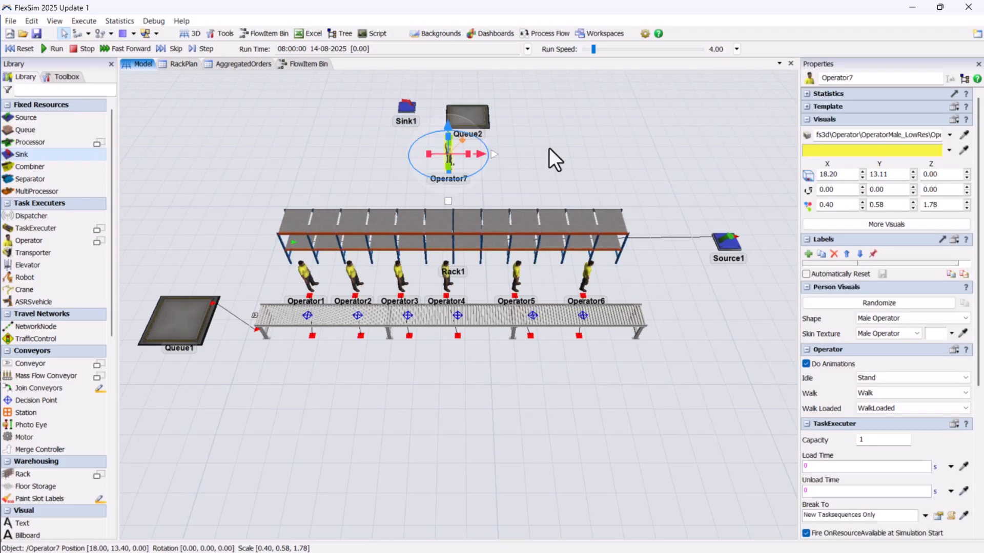
left_click(555, 157)
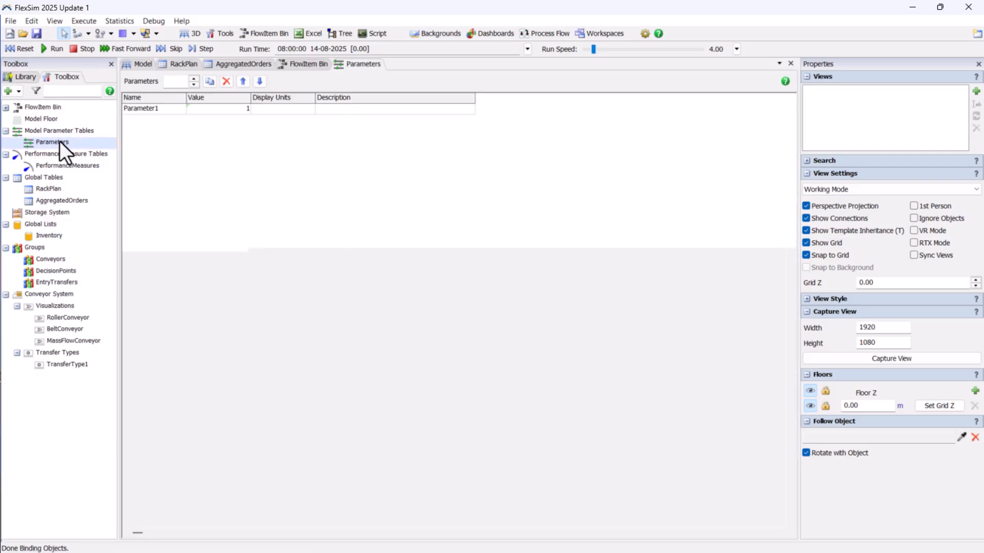
Create integer parameter ReplenishThreshold with bounds 1–30 and value 5
double_click(140, 109)
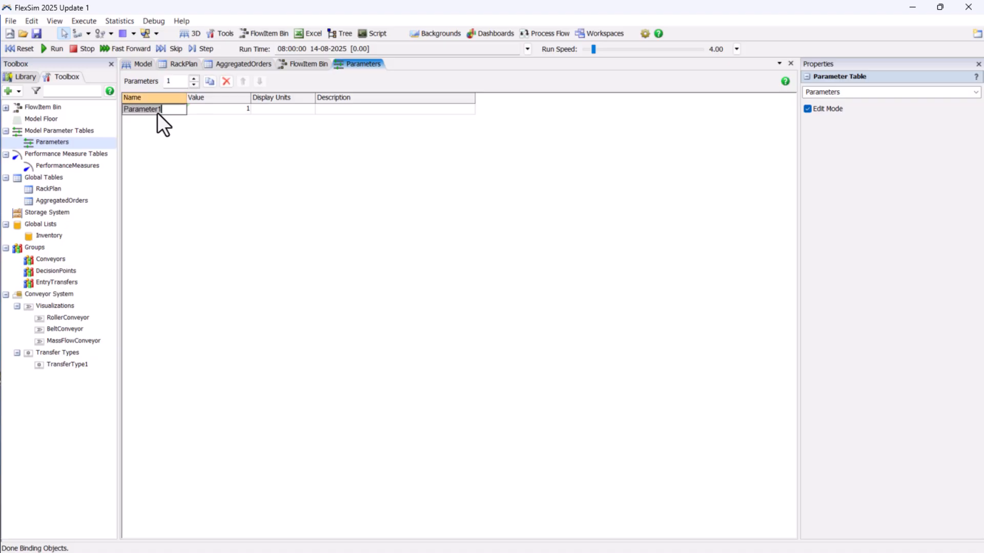
type("ReplenishThreshold")
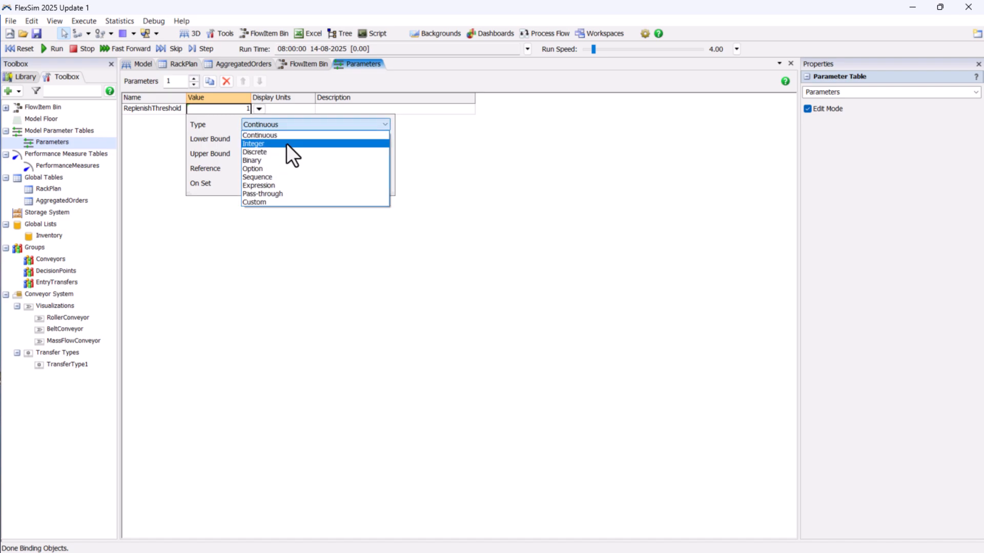
left_click(253, 143)
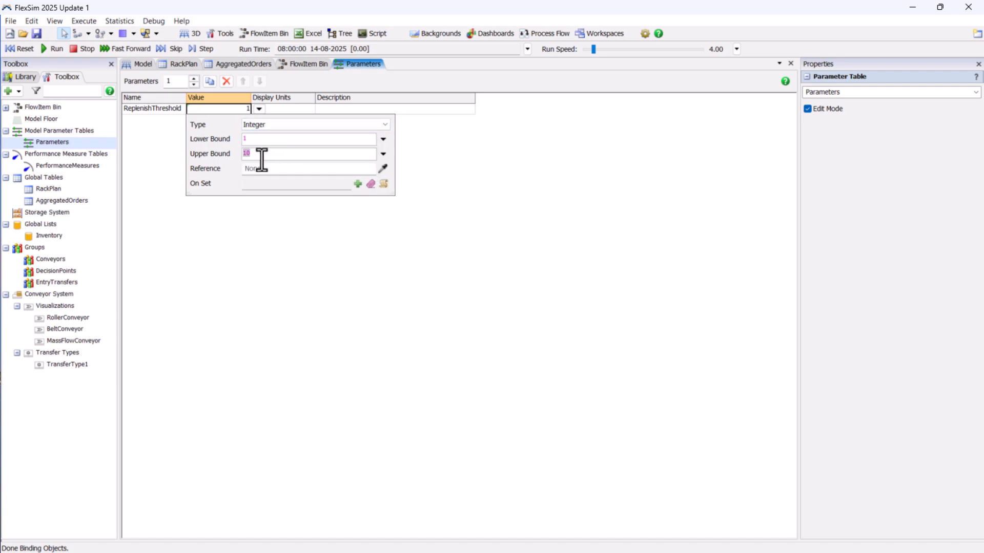
type("30")
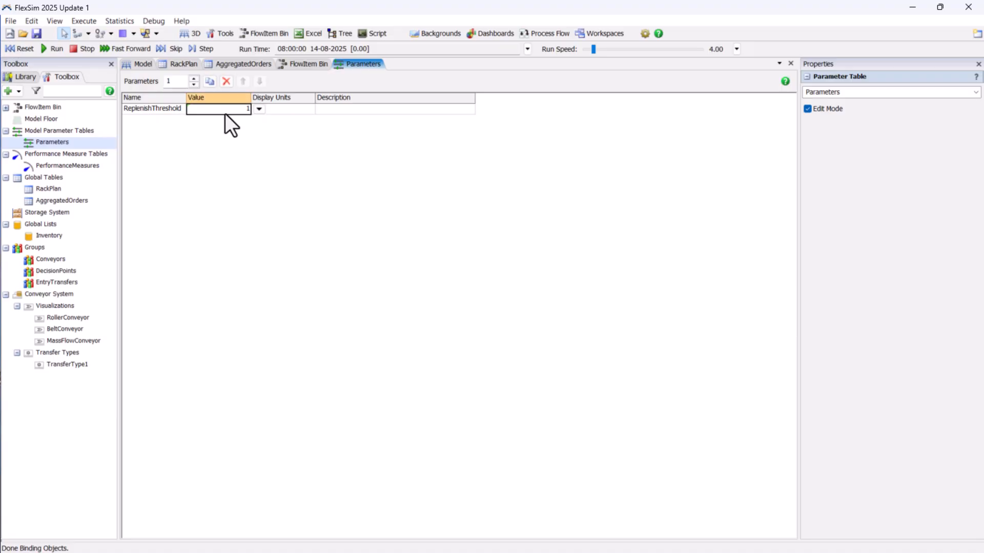
type("5] ;")
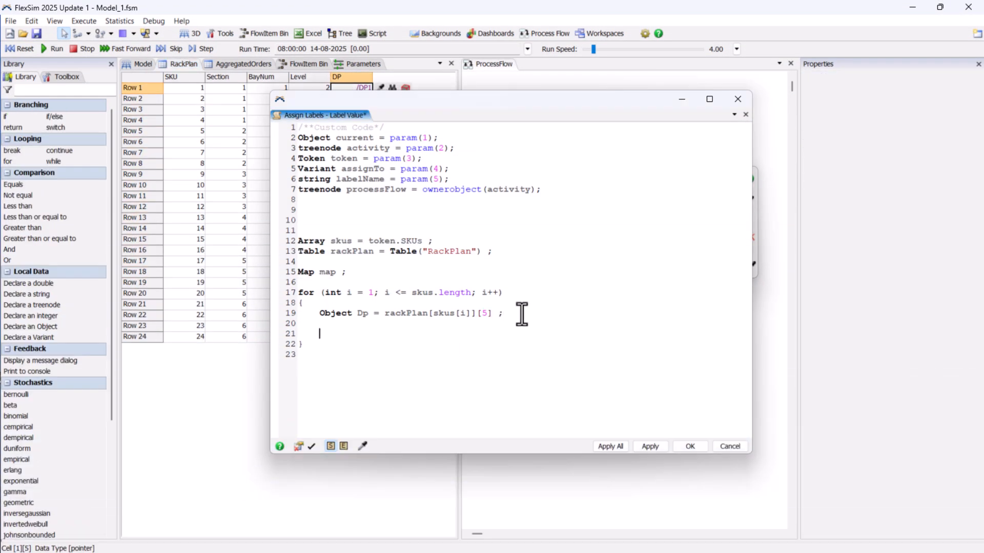
Add the if(!map.find(Dp)) block and map[Dp].push() line inside the SKU loop
type("if(!map.find(Dp")
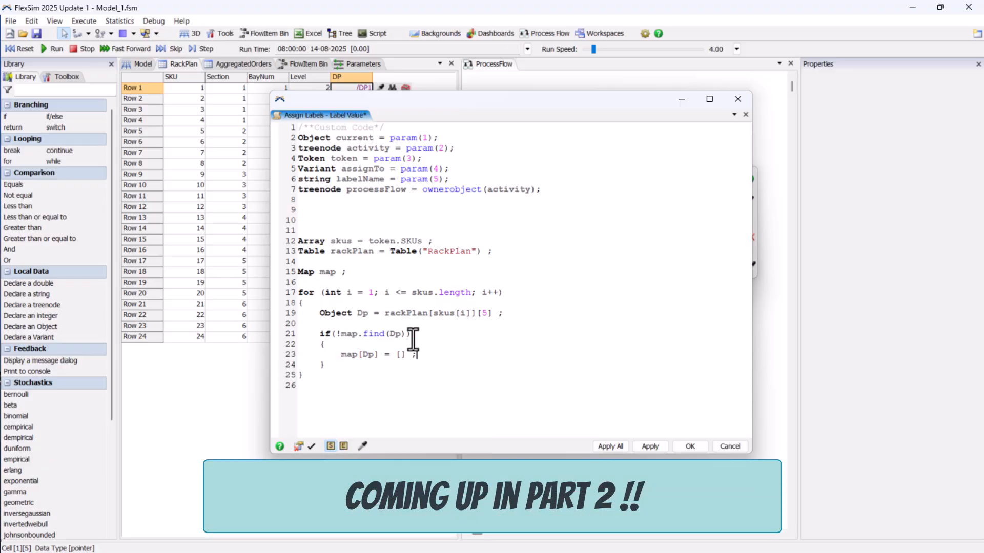
type("map[Dp].push()")
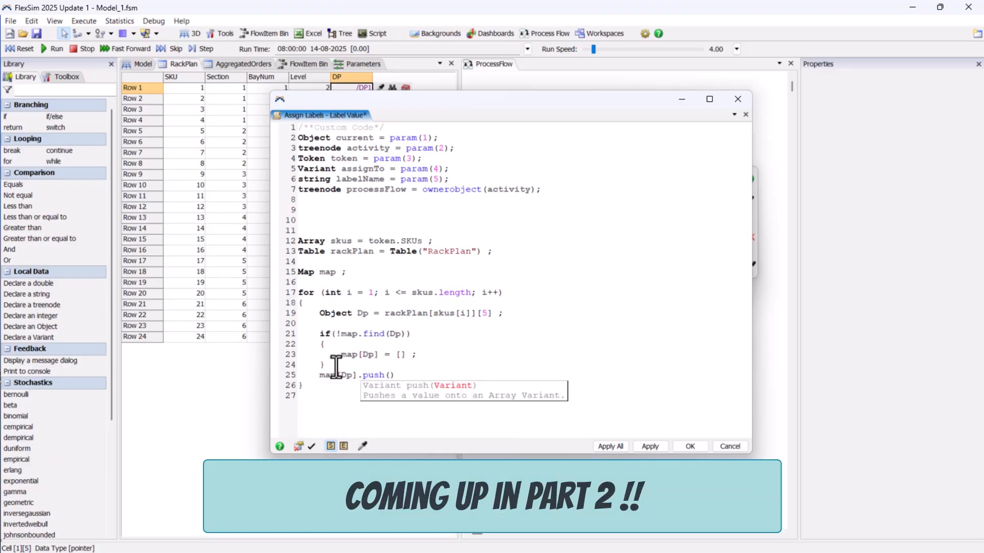